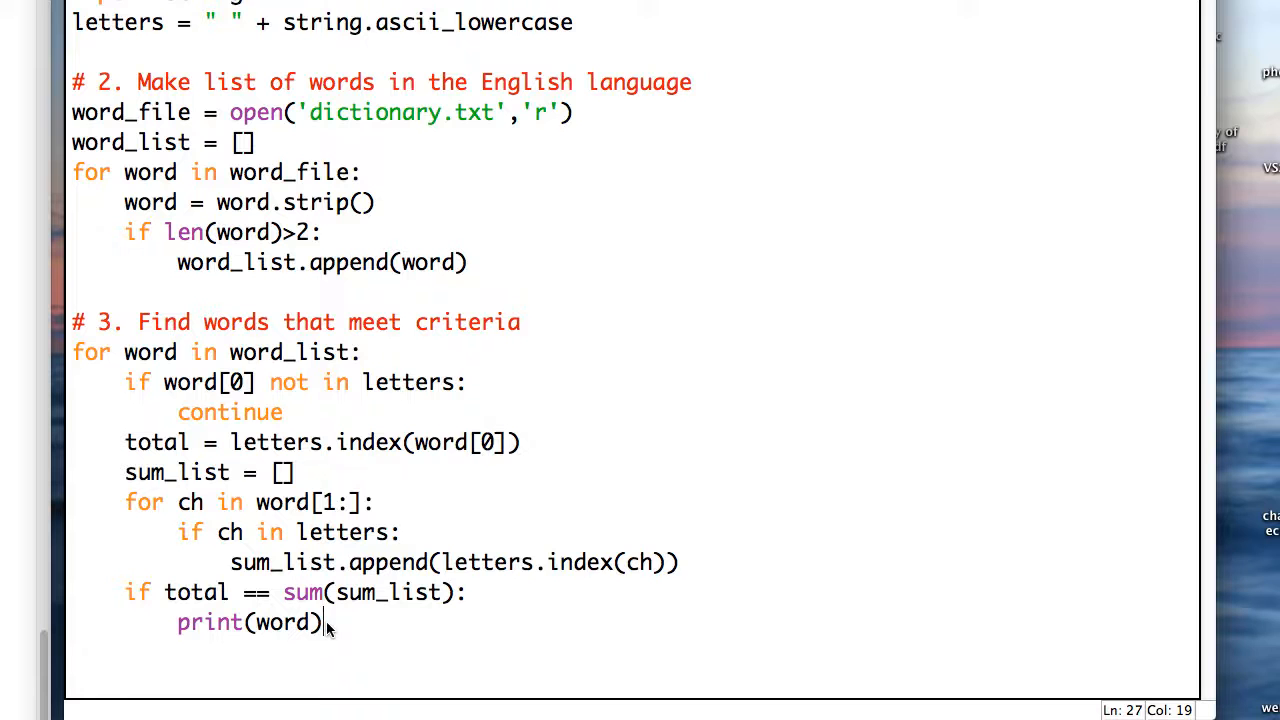
- Replace print(word) with the line sum_digits = [str(i) for i in sum_list]
key(BackSpace)
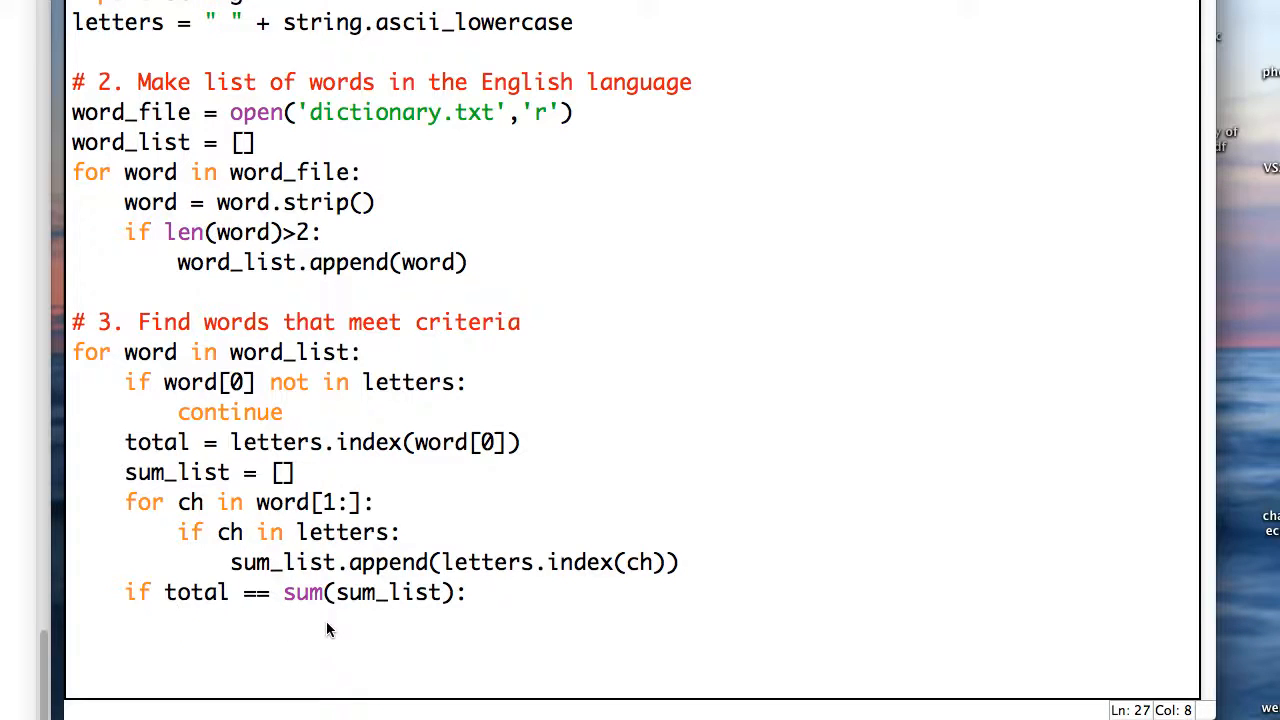
text(sum_dig)
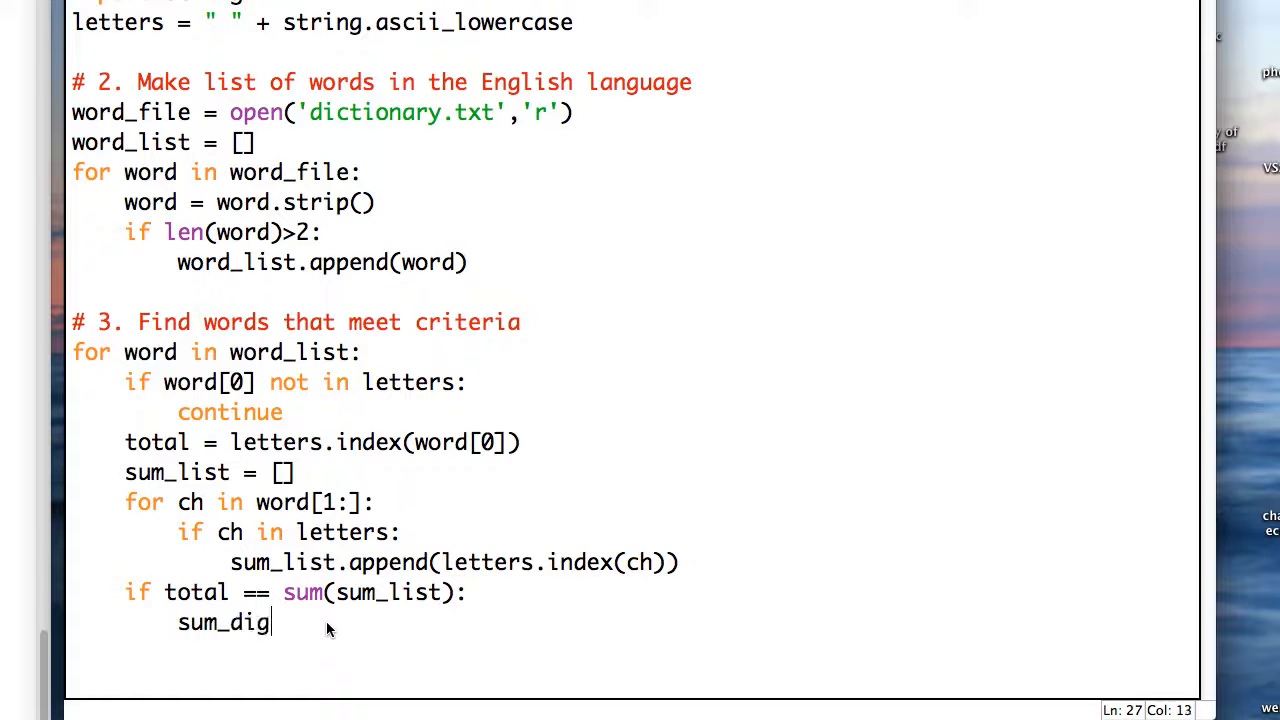
text(its =)
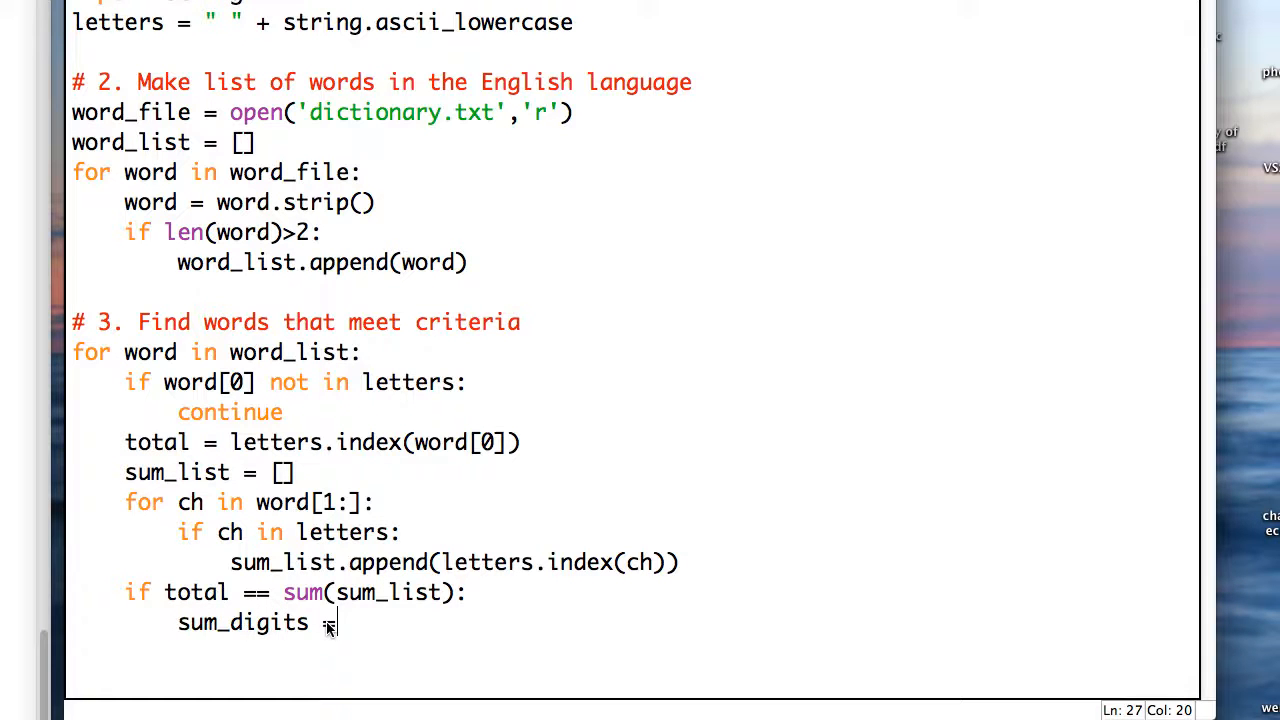
text(=)
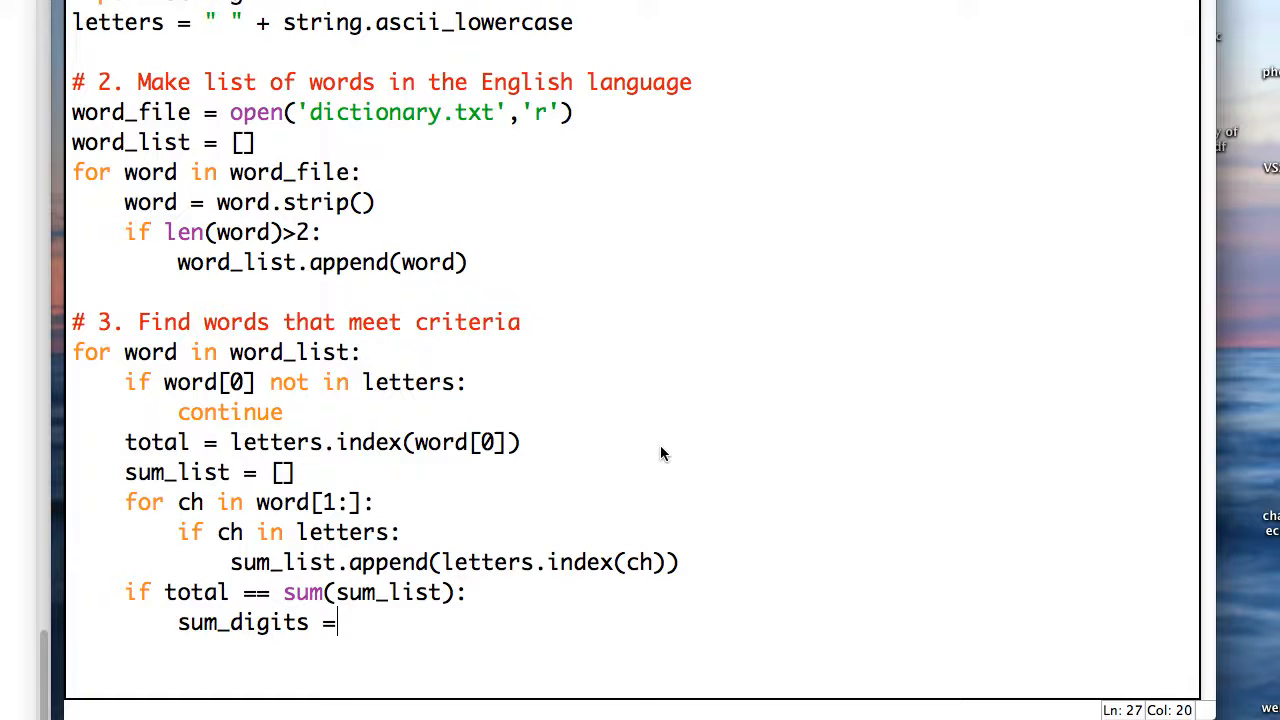
text([)
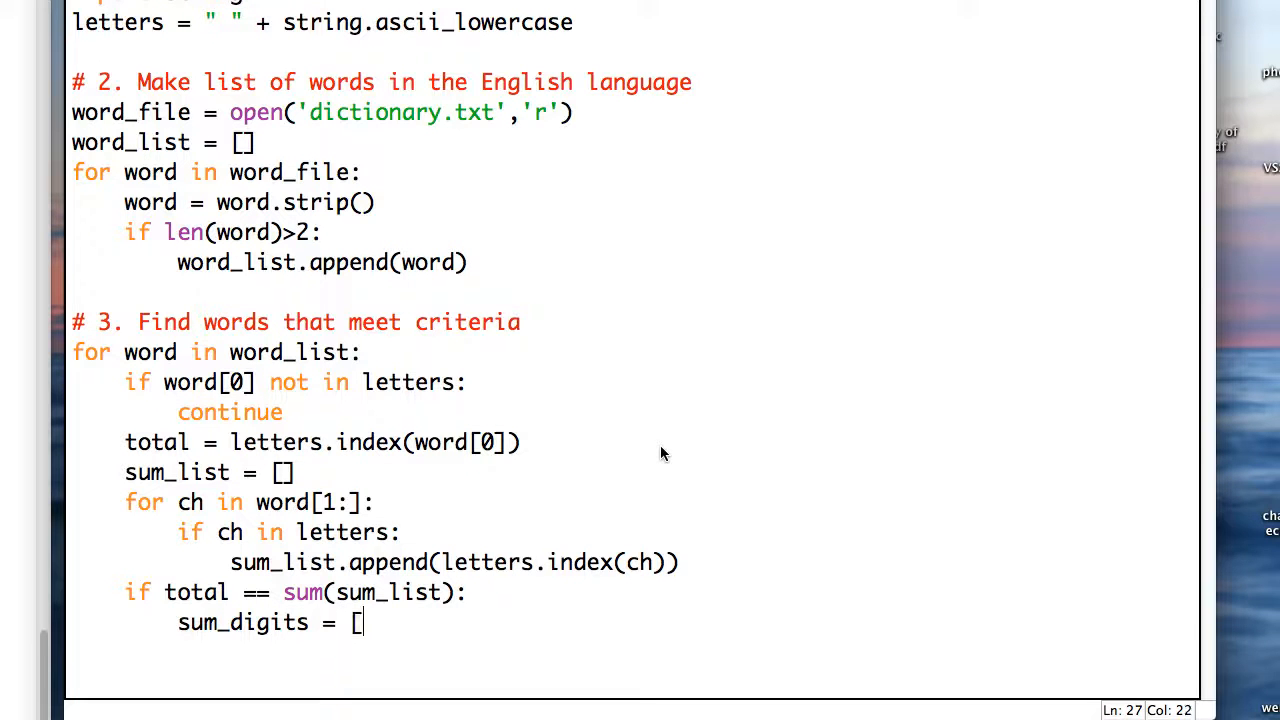
text(str)
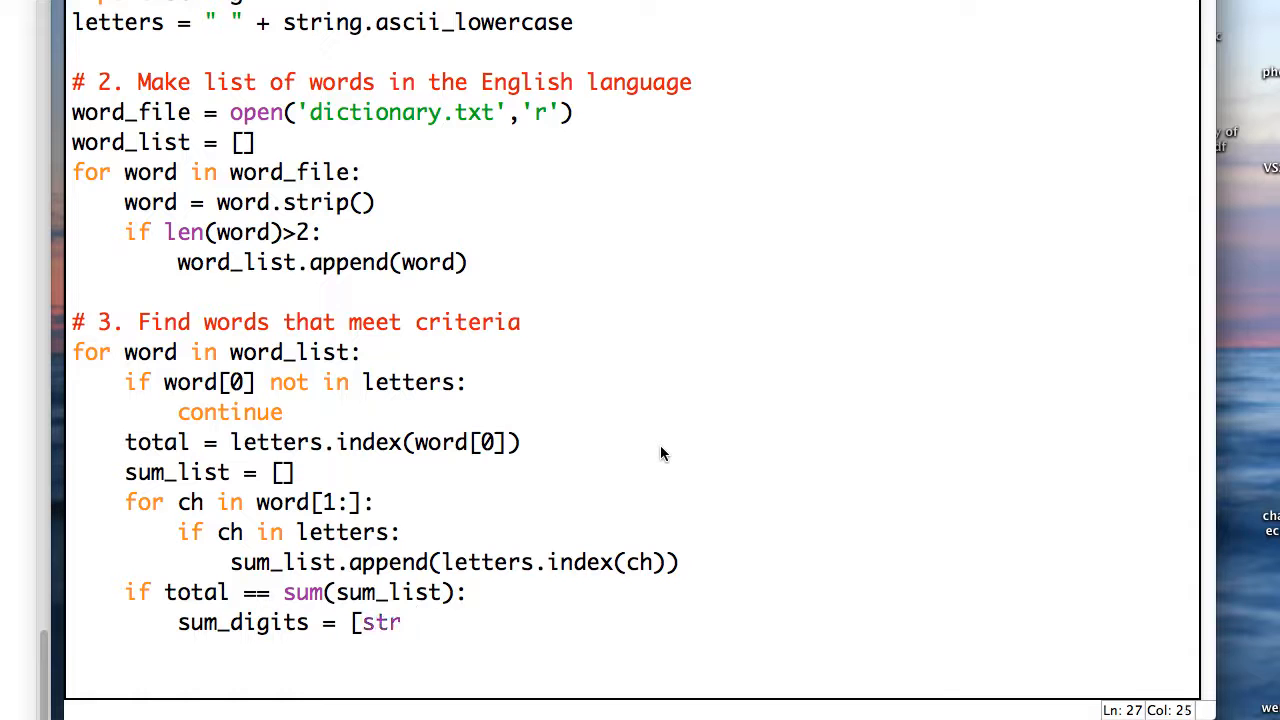
text((i) for)
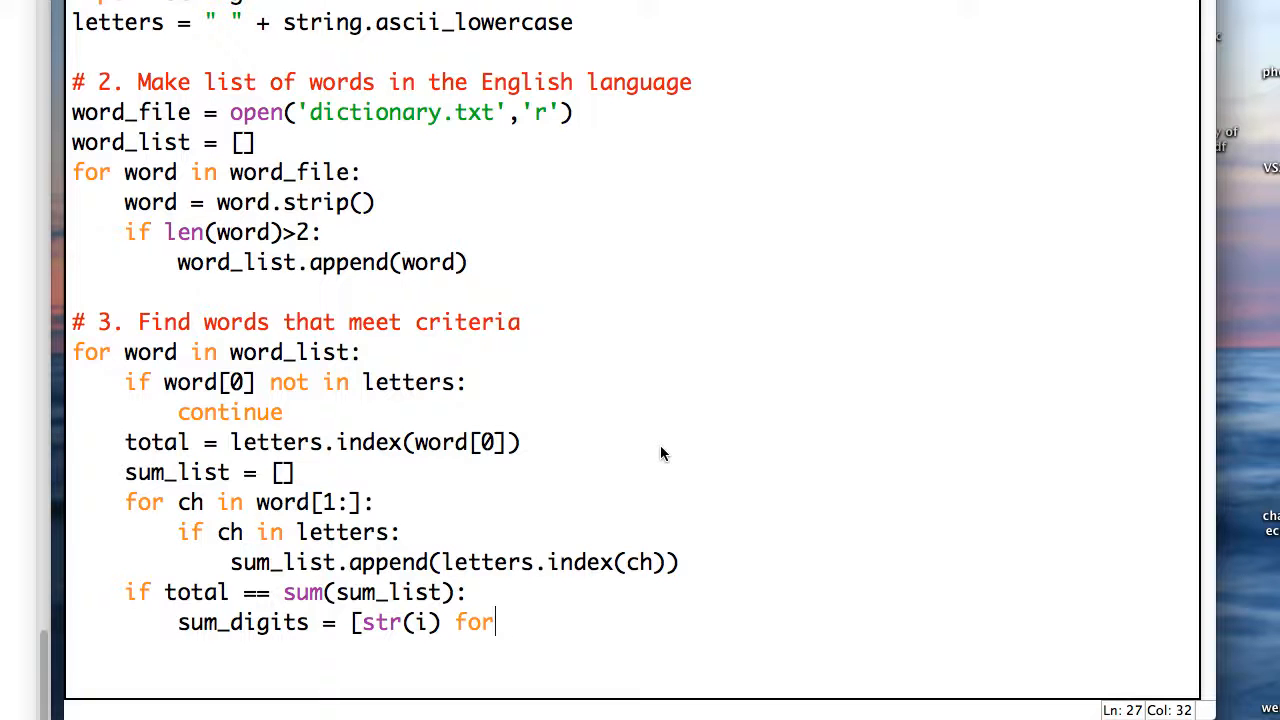
text(i)
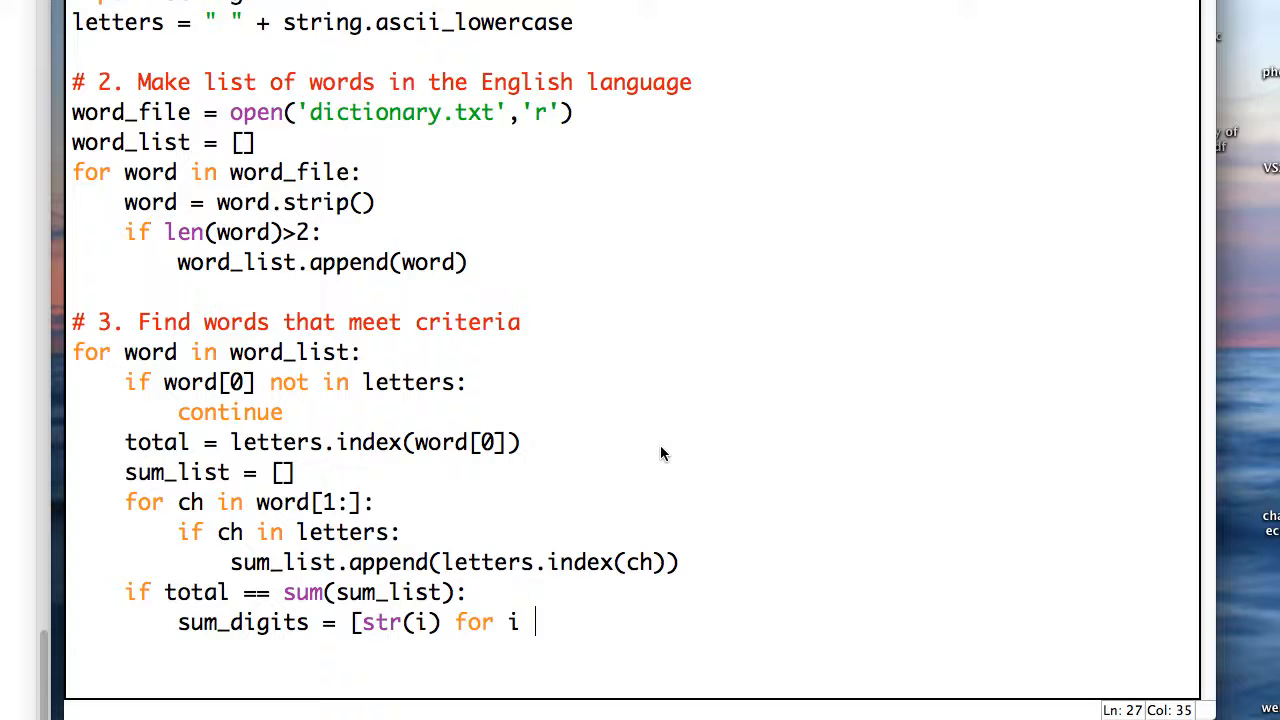
text(in sum_li)
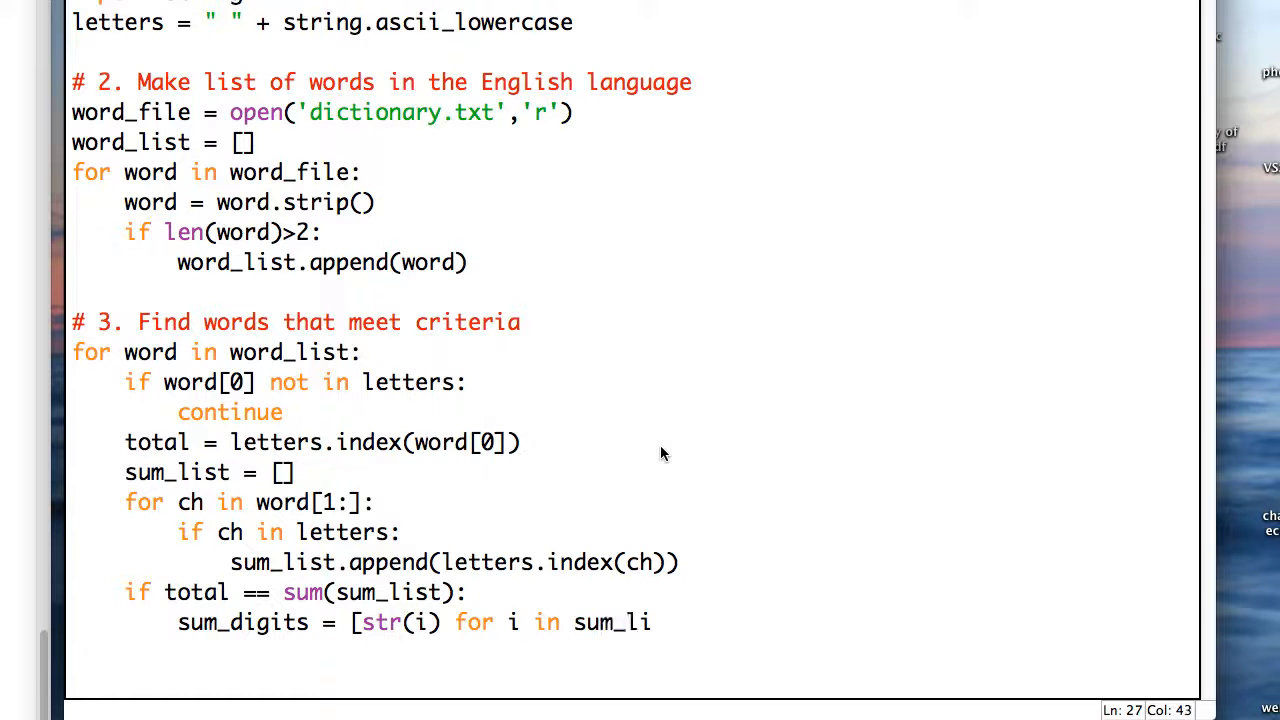
text(st)
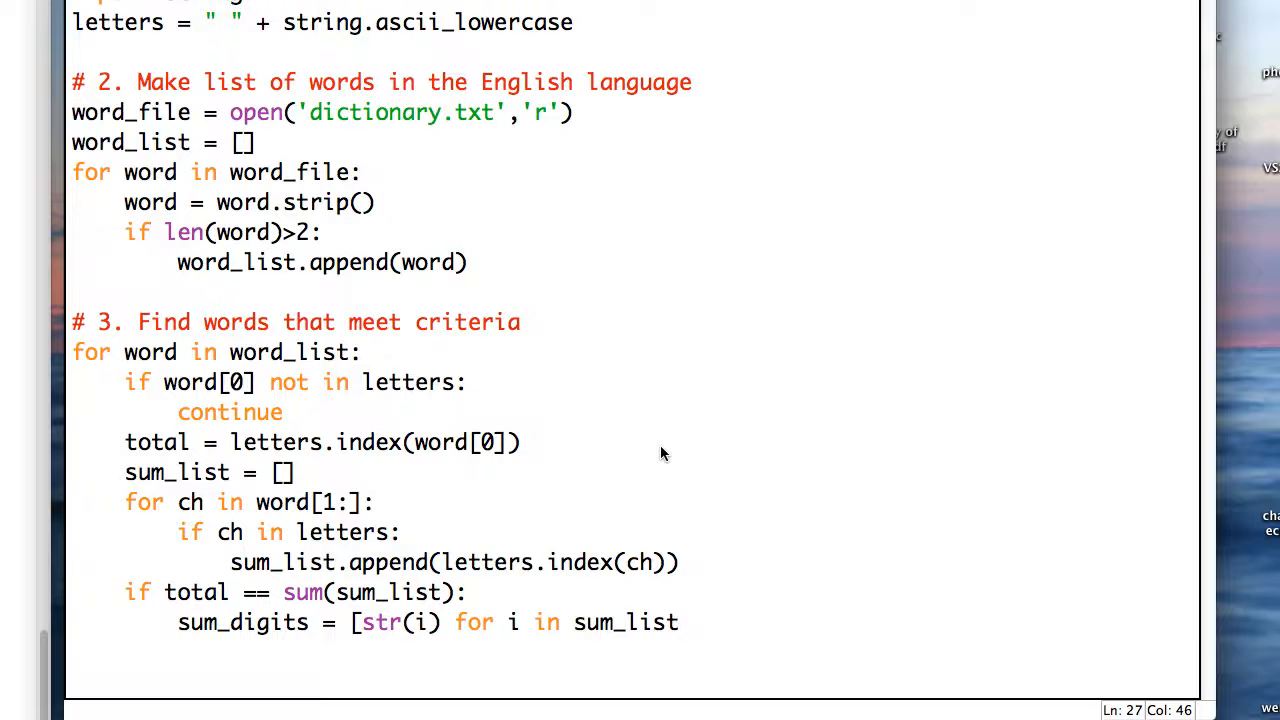
text(])
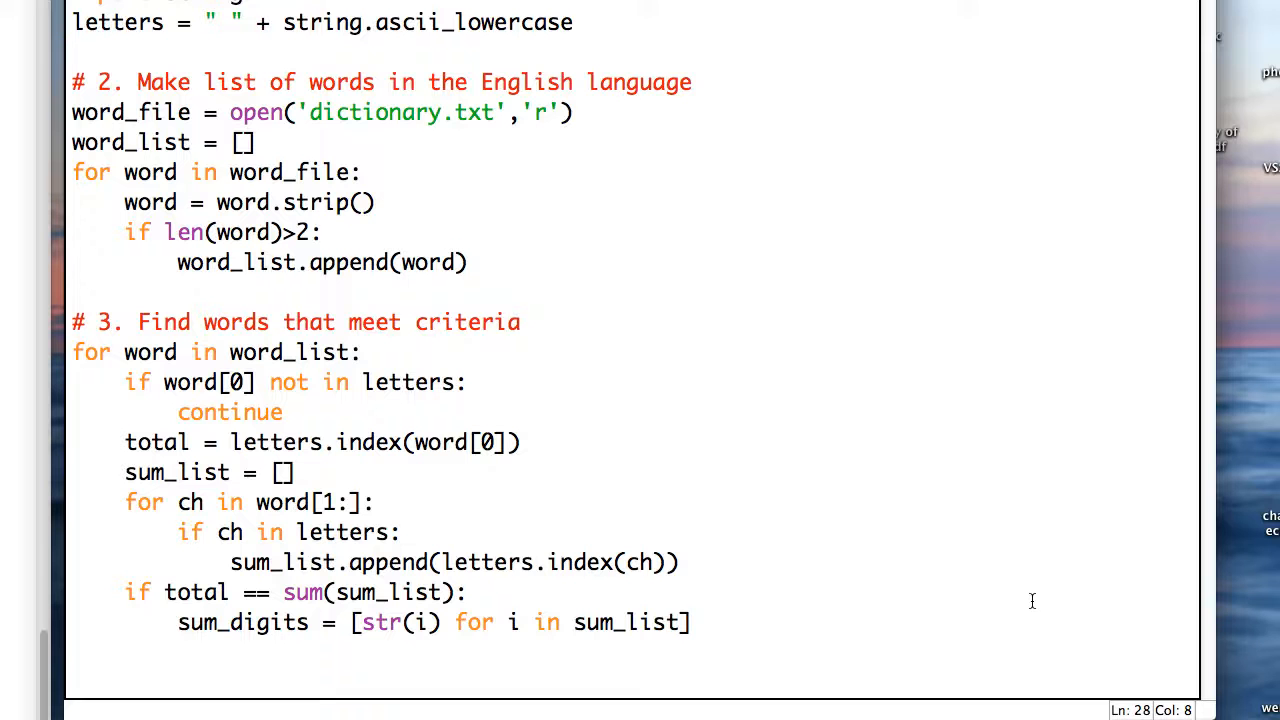
- Start a print call with the word plus ':', the total, and '='
text(print)
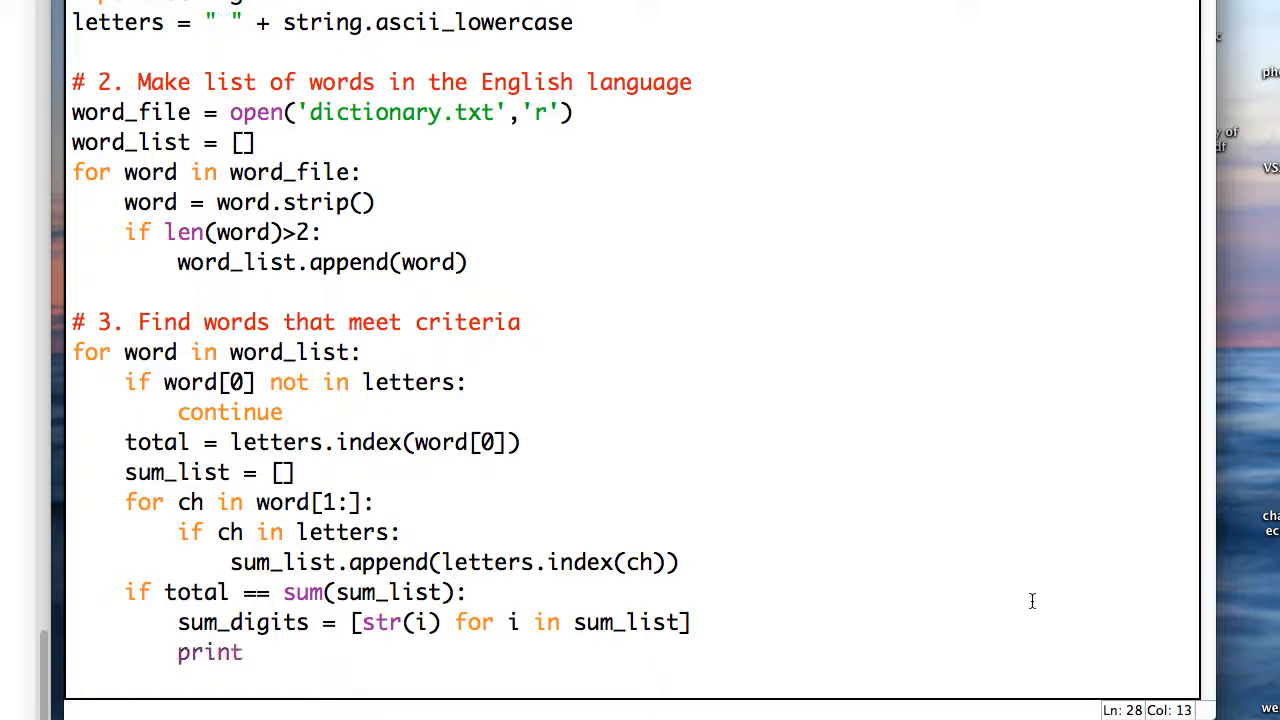
text((word)
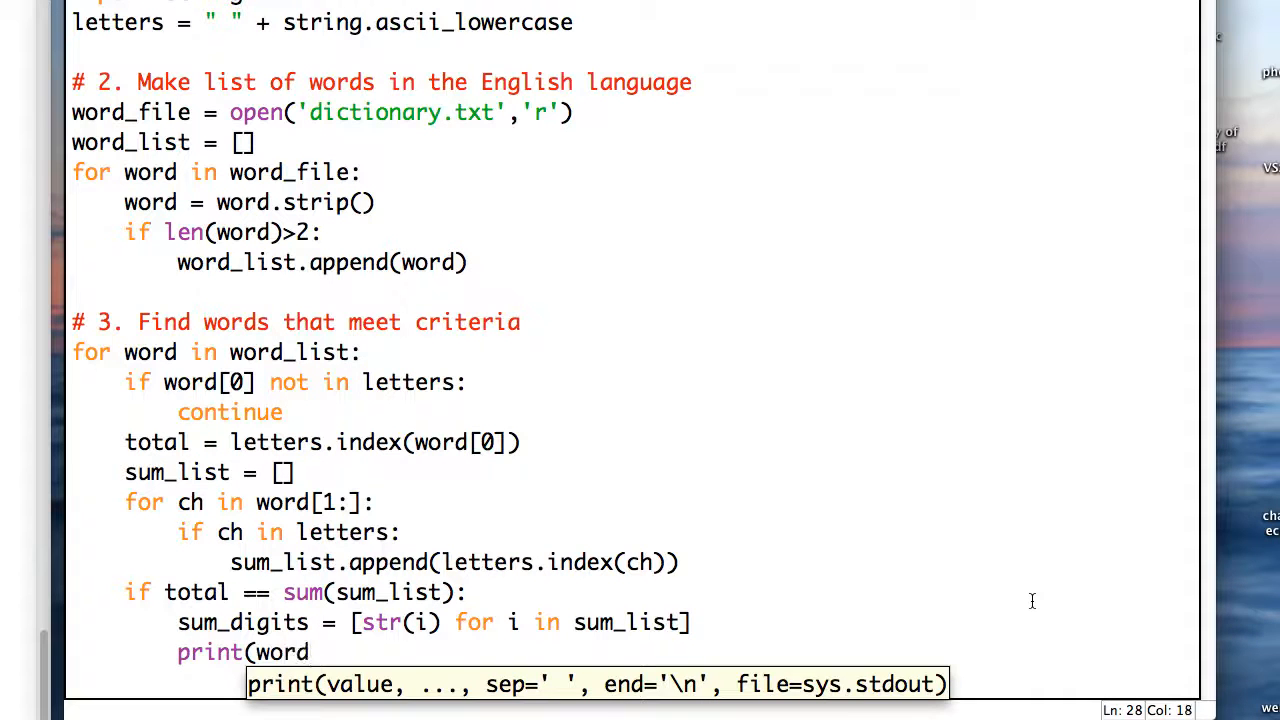
text(+)
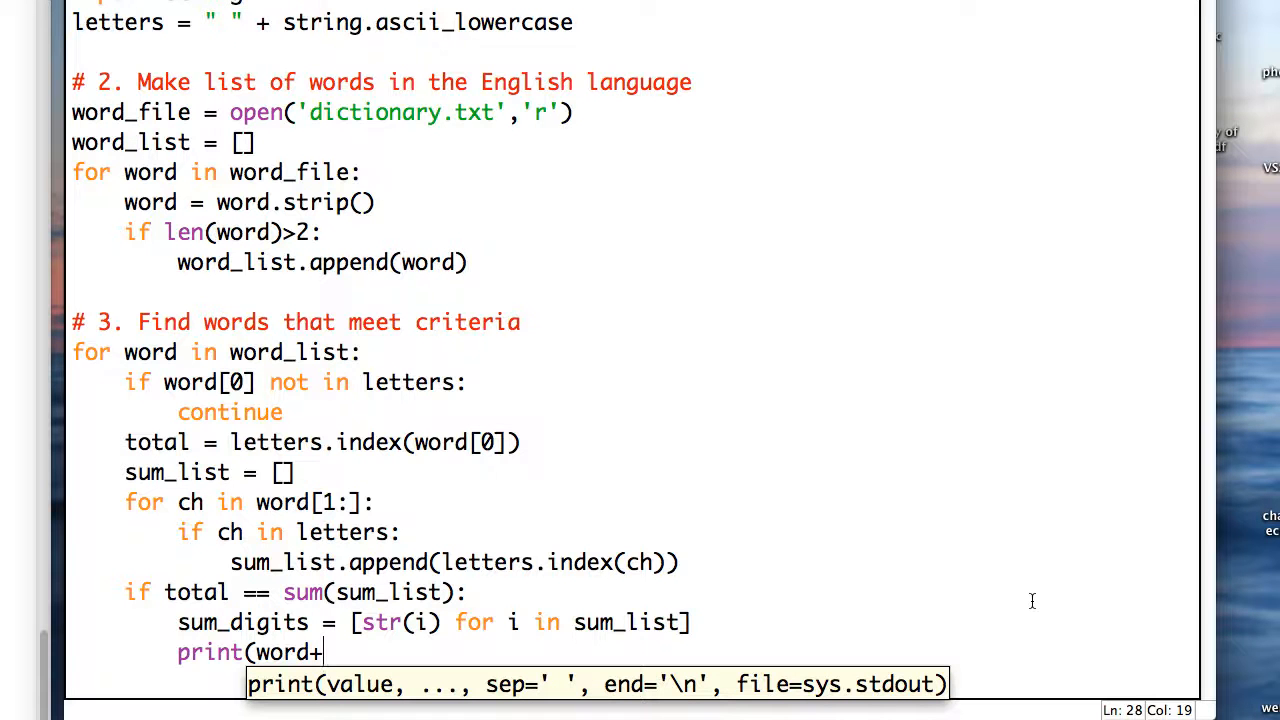
text(":")
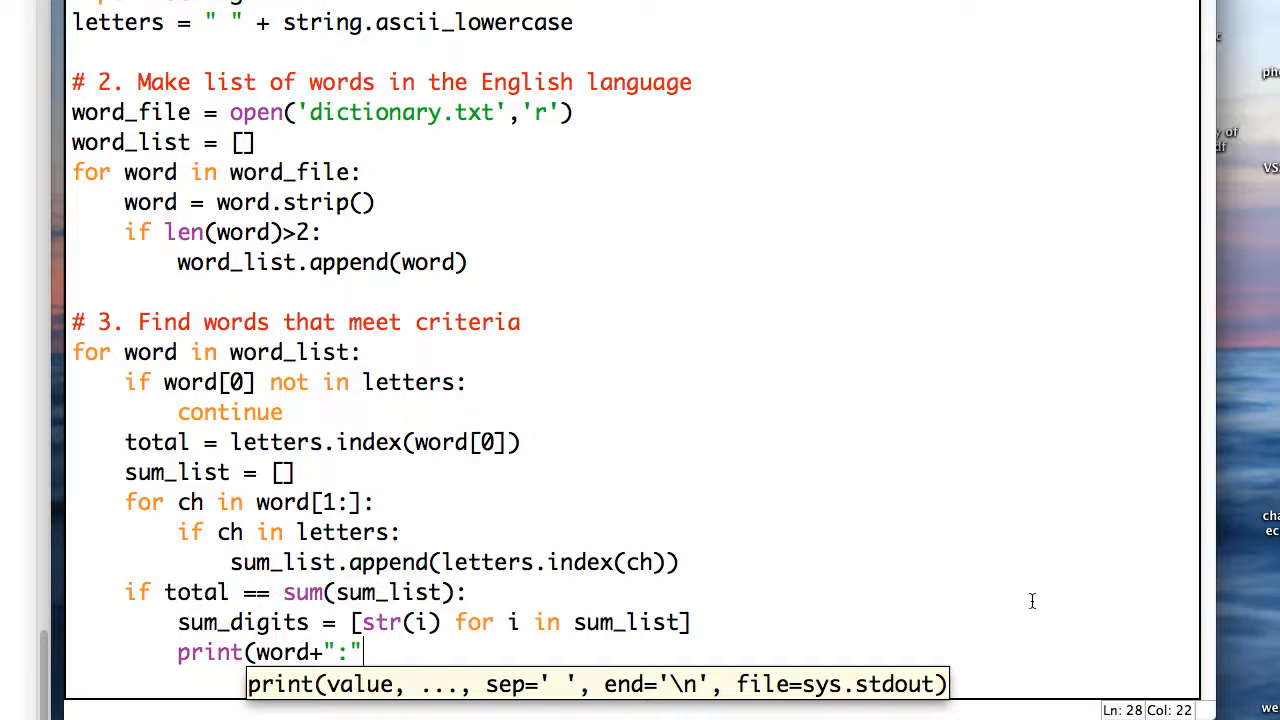
text(,)
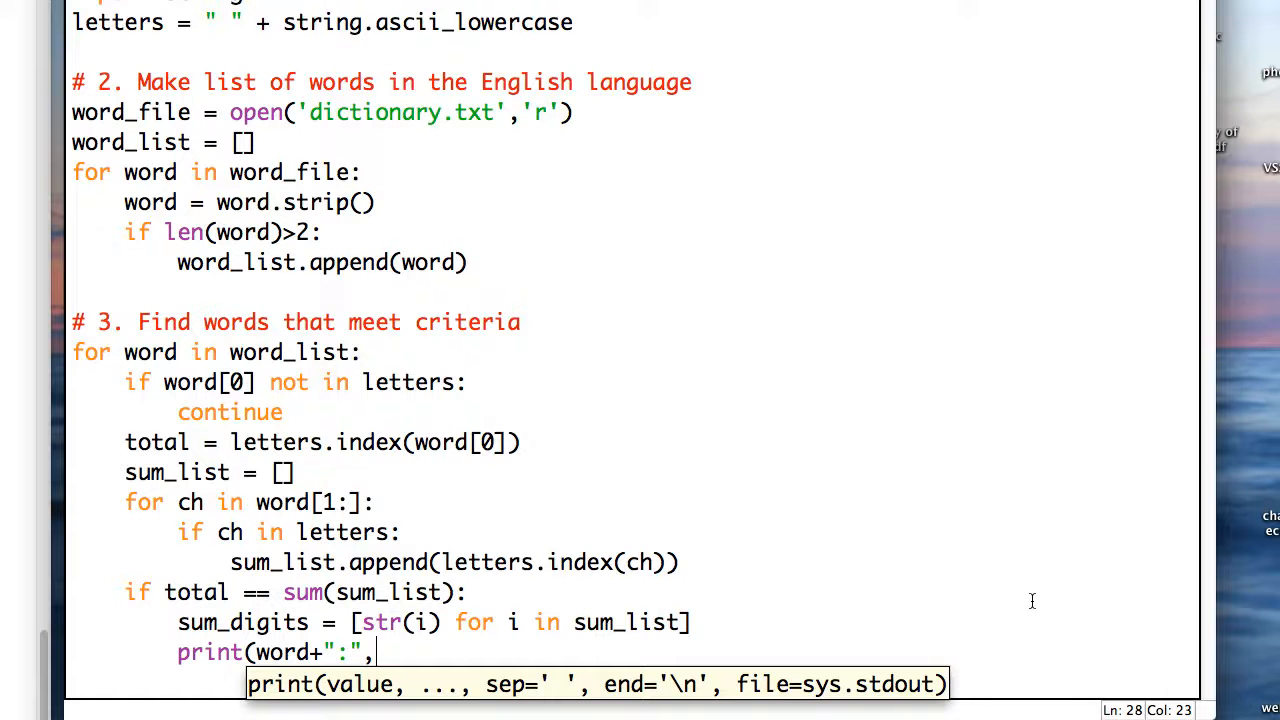
text(total)
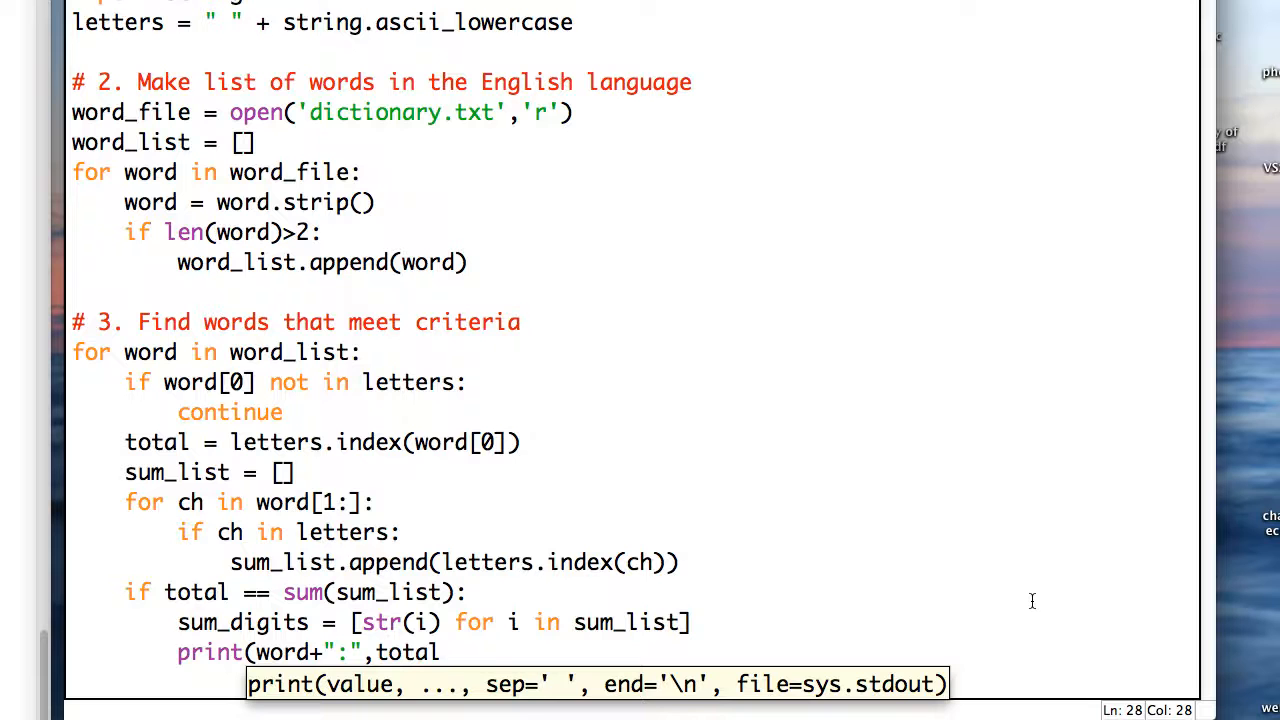
text(,")
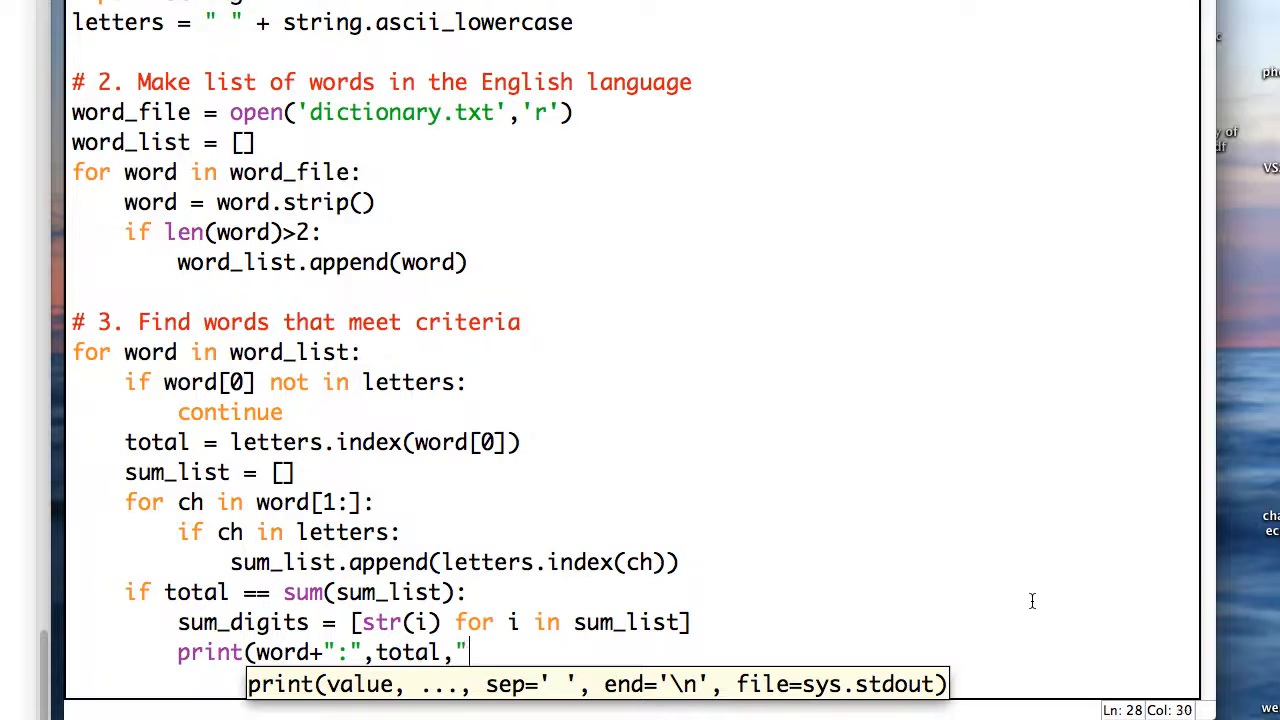
text(=")
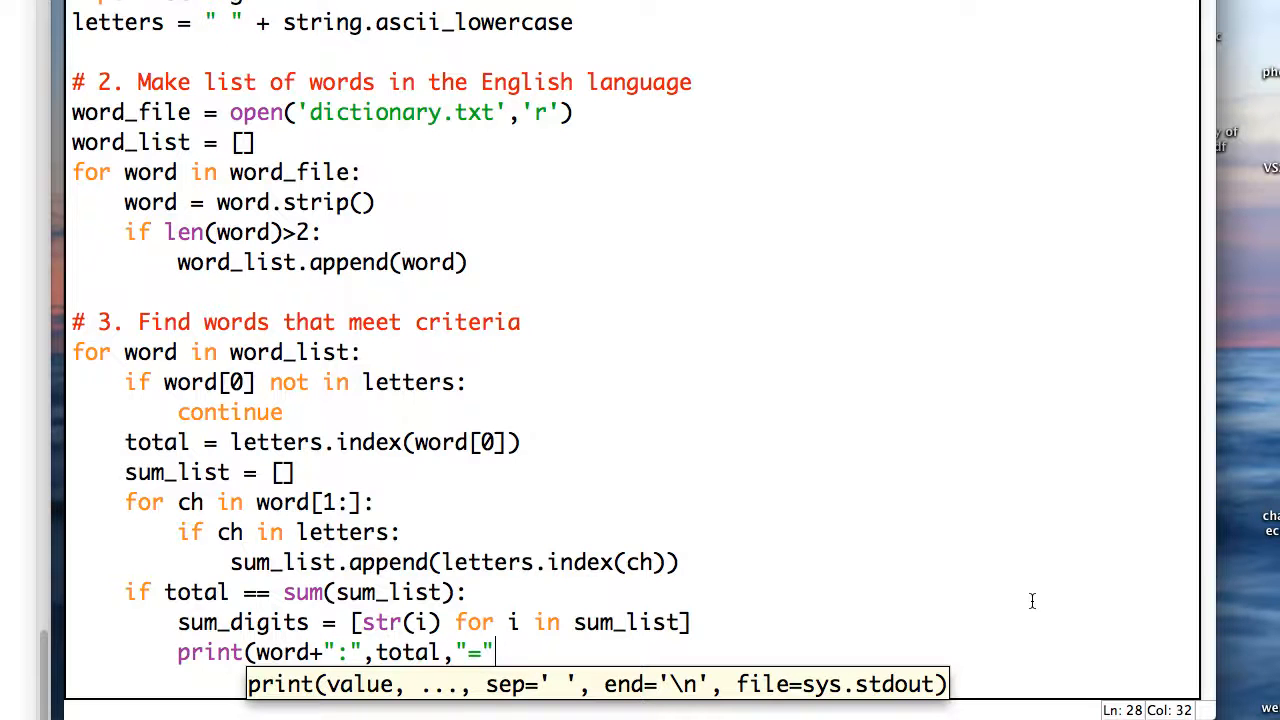
text(,)
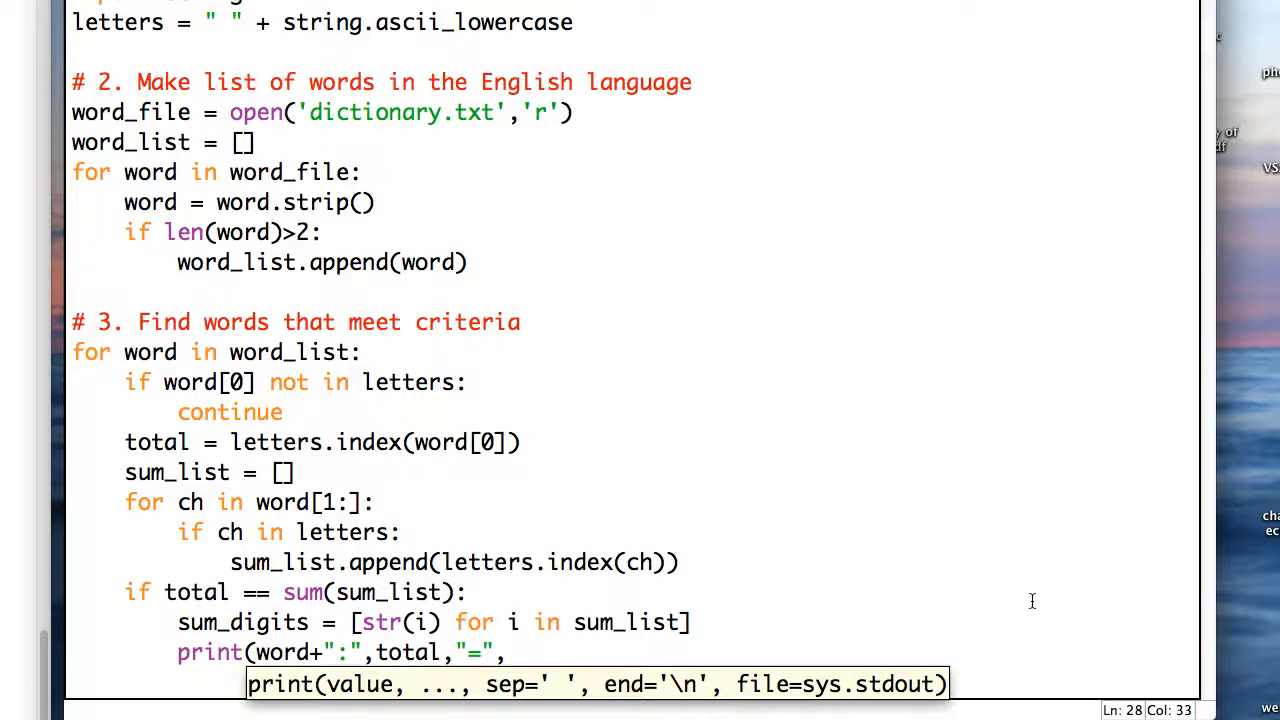
- Add the digits joined with '+' via '+'.join(sum_digits) to the print call
text(,)
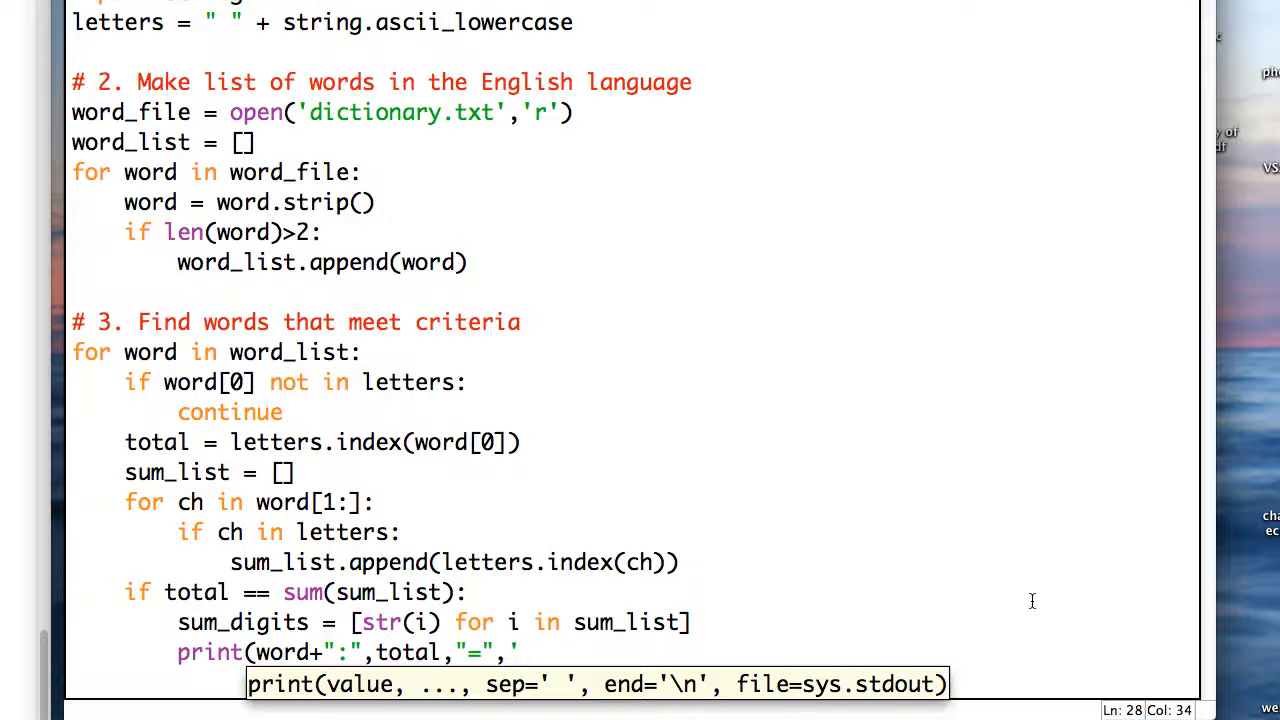
text(+')
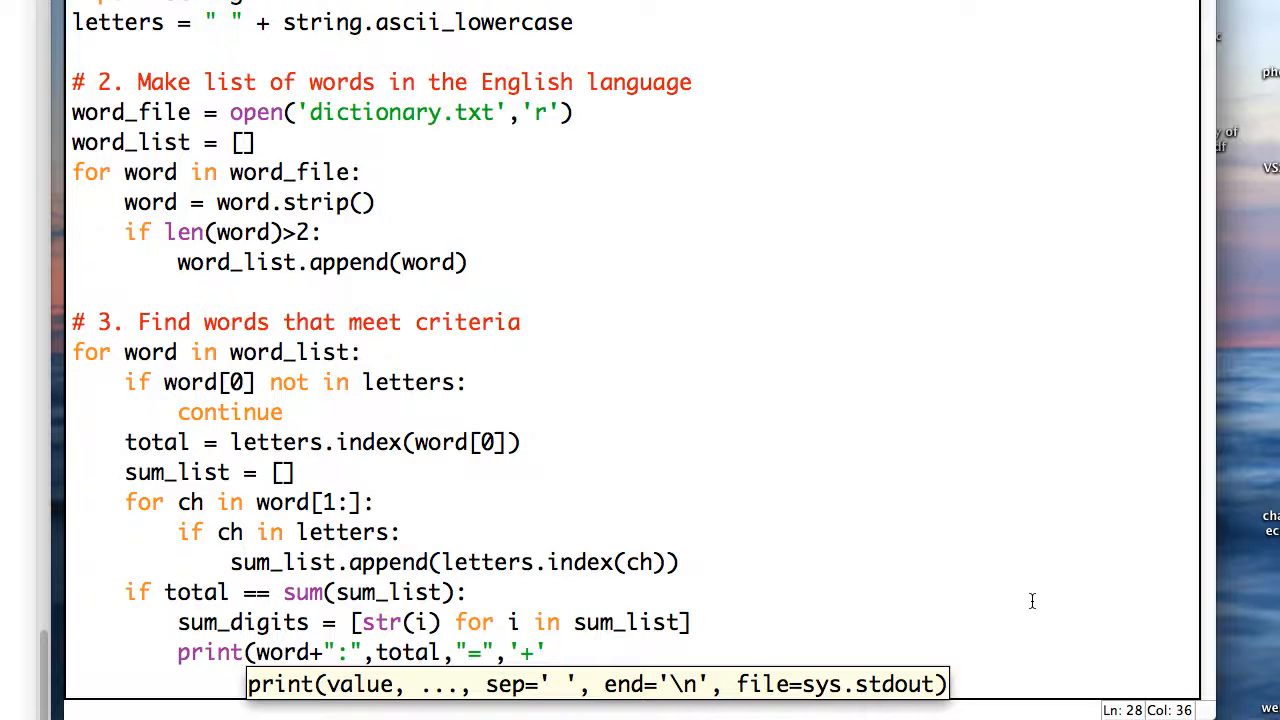
text(.join)
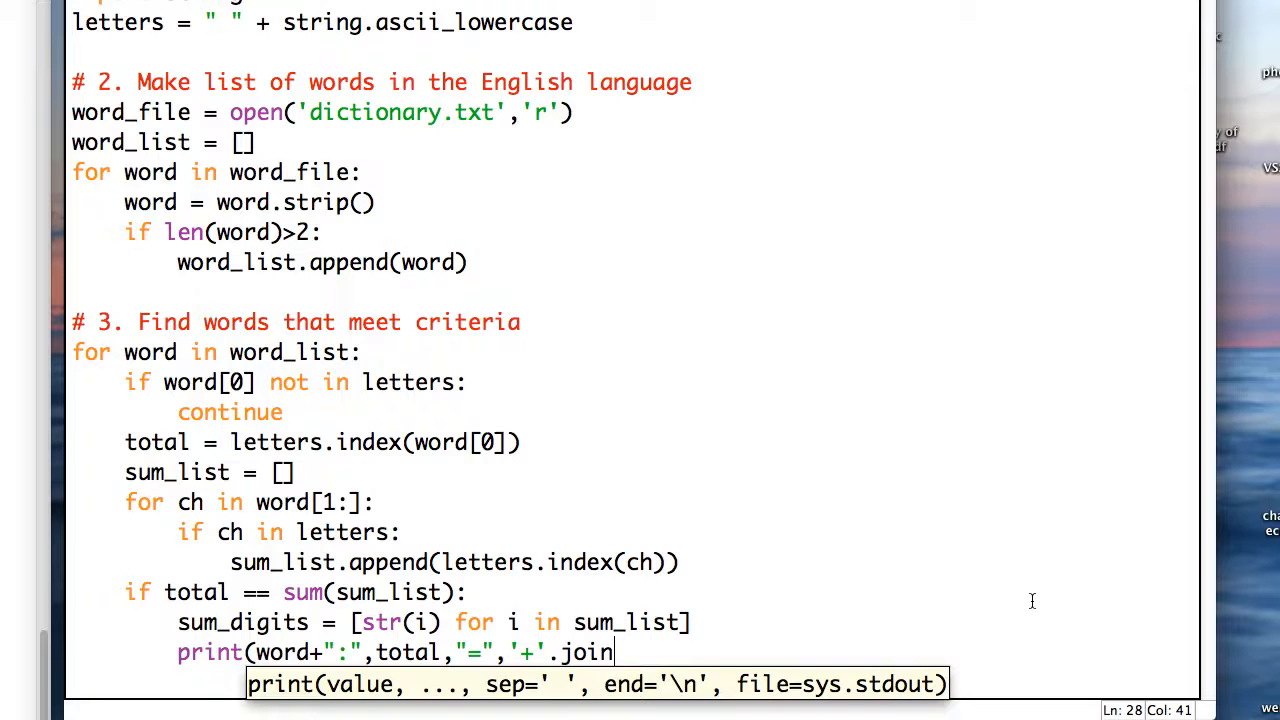
text((sum)
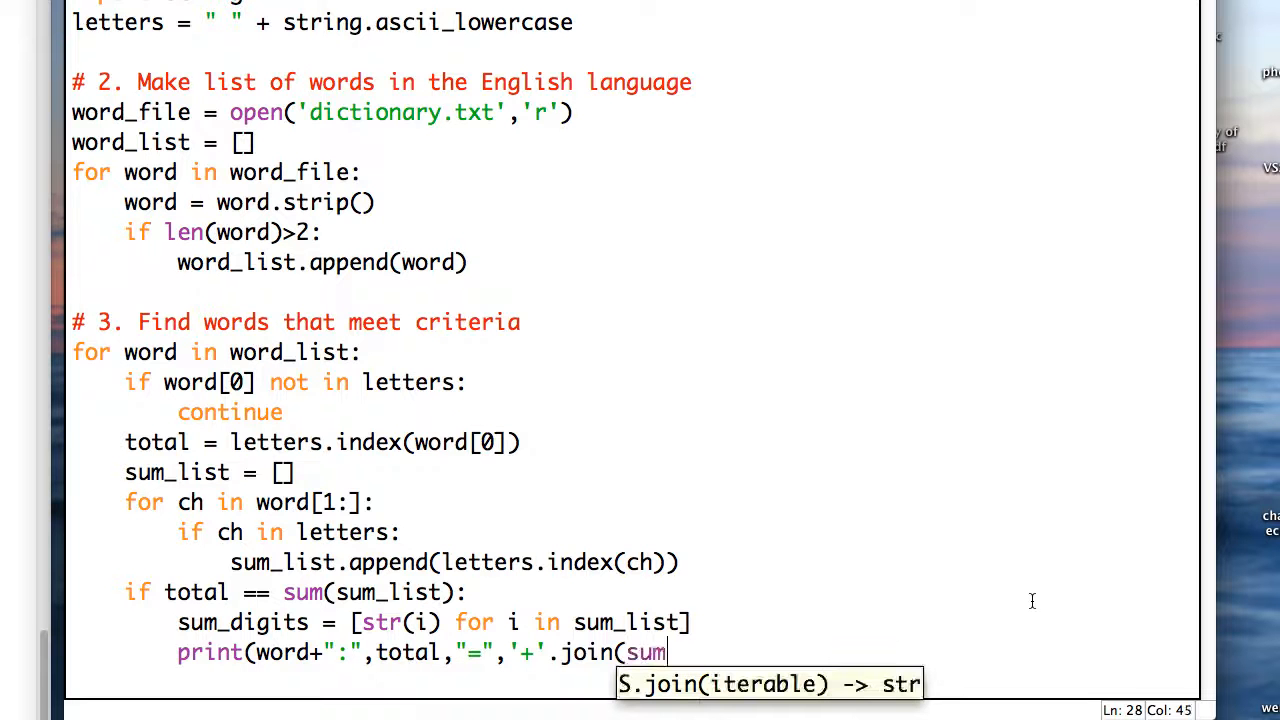
text(_digits)
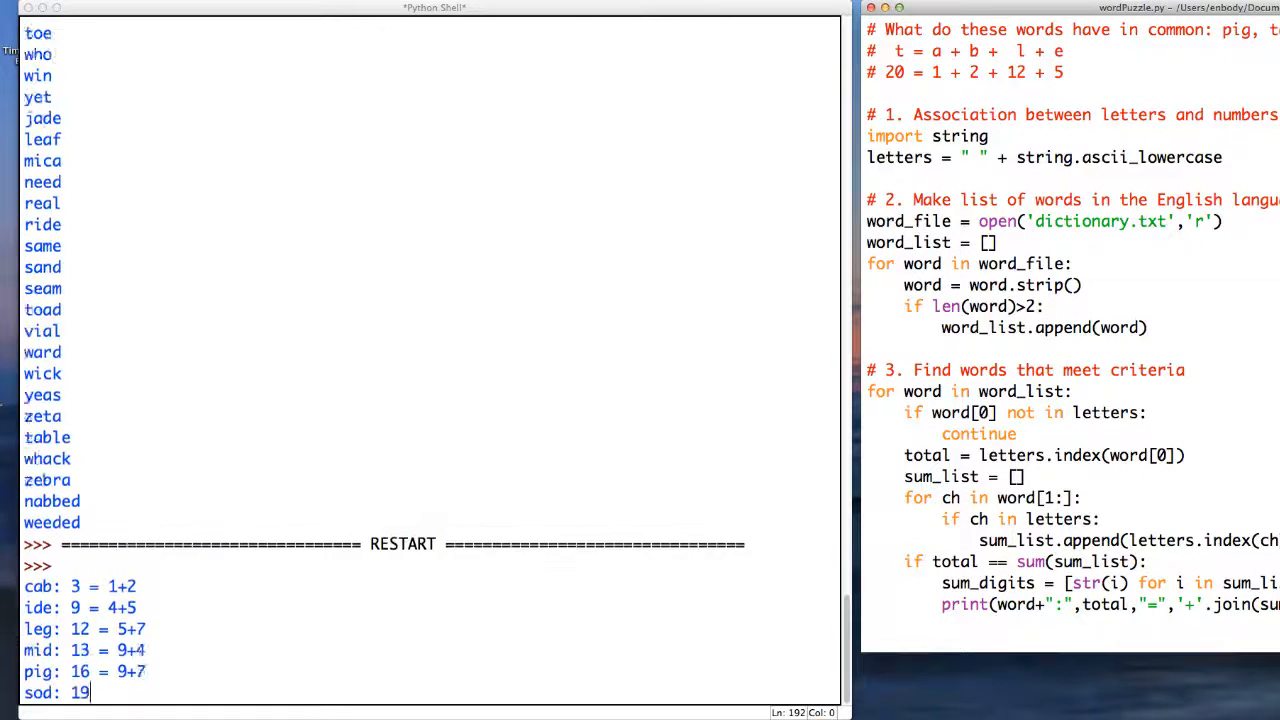
- Scroll the shell output through the matches, including table: 20 = 1+2+12+5
scroll(down, 3)
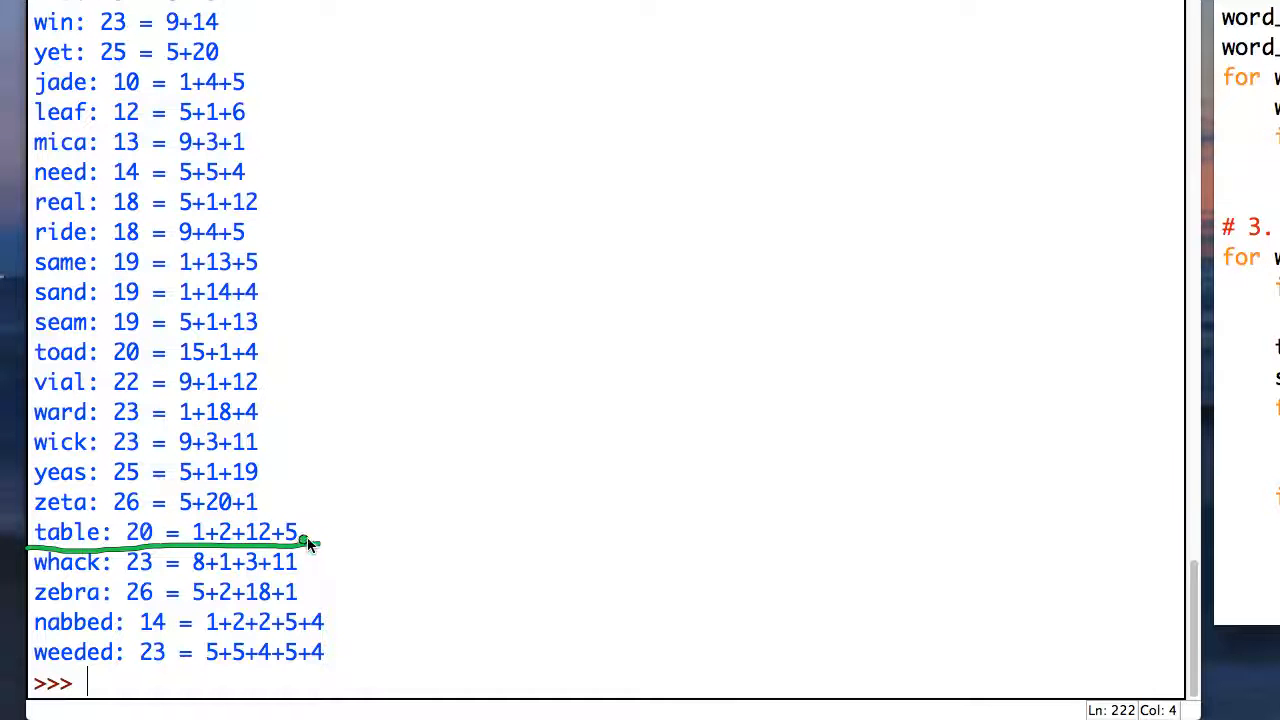
mouse_move(230, 557)
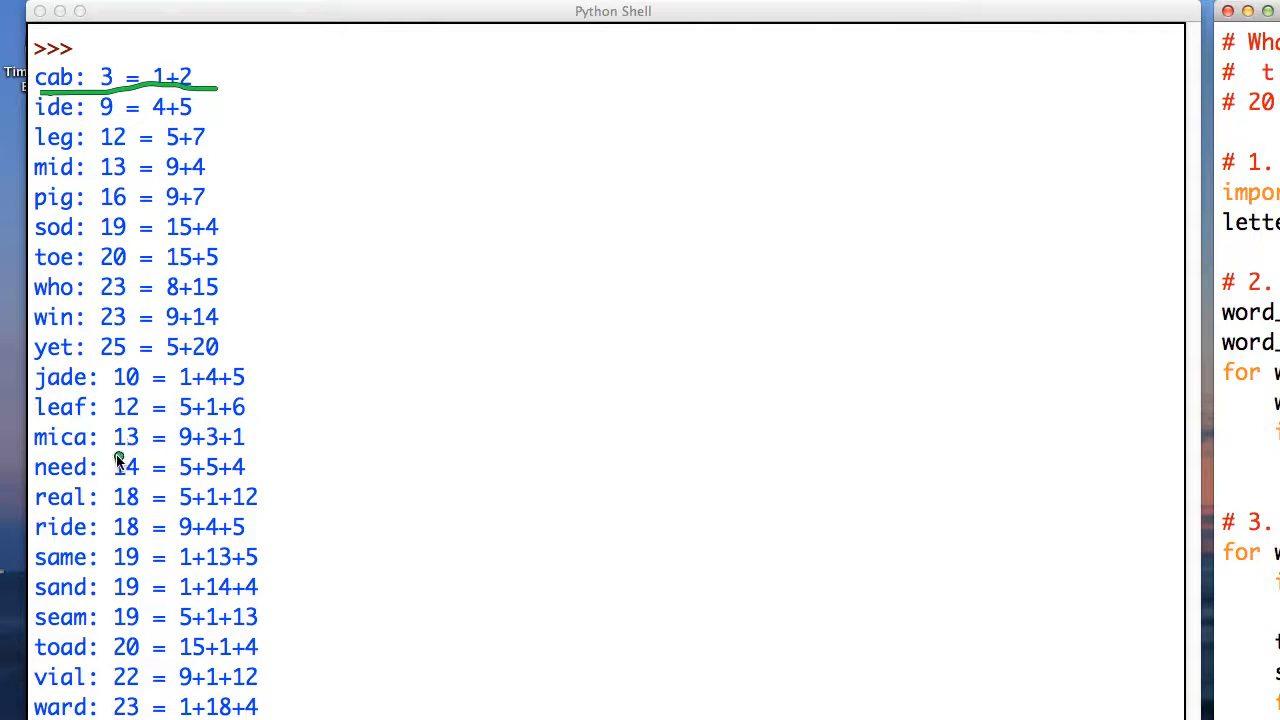
mouse_move(52, 227)
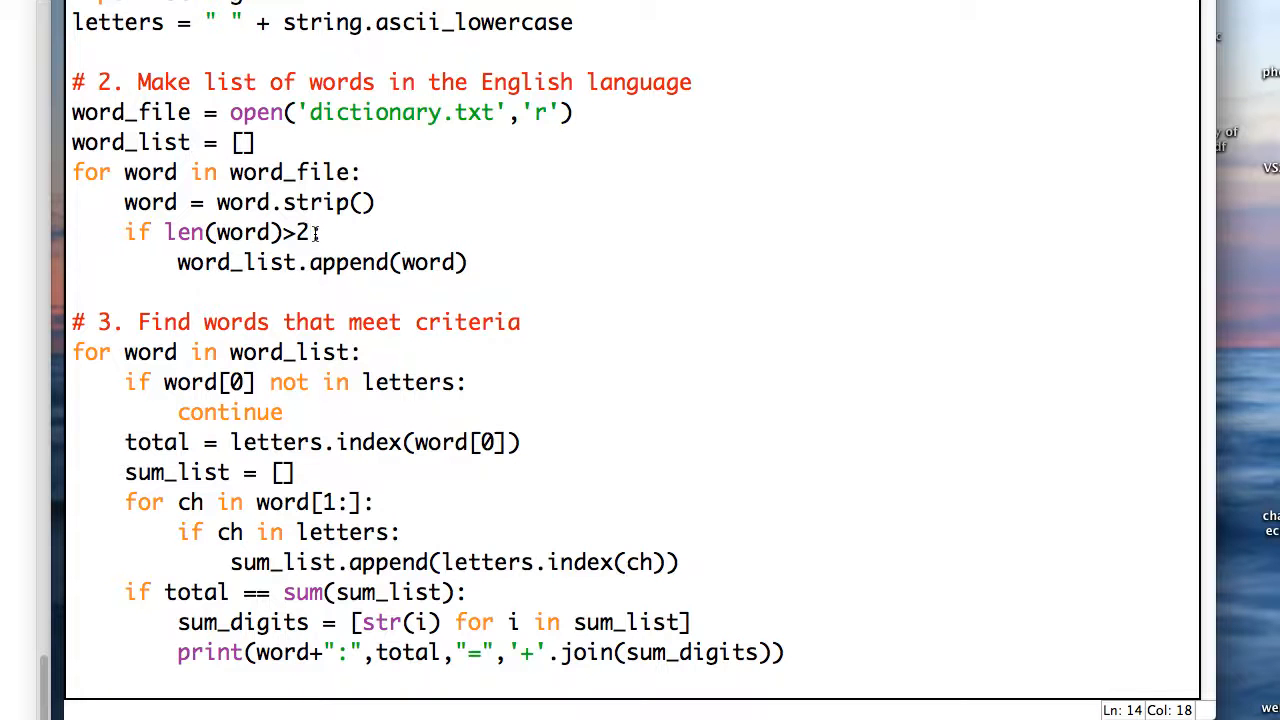
- Change the check to 'len(word) < 3 or word[0] not in letters:' followed by continue
key(BackSpace)
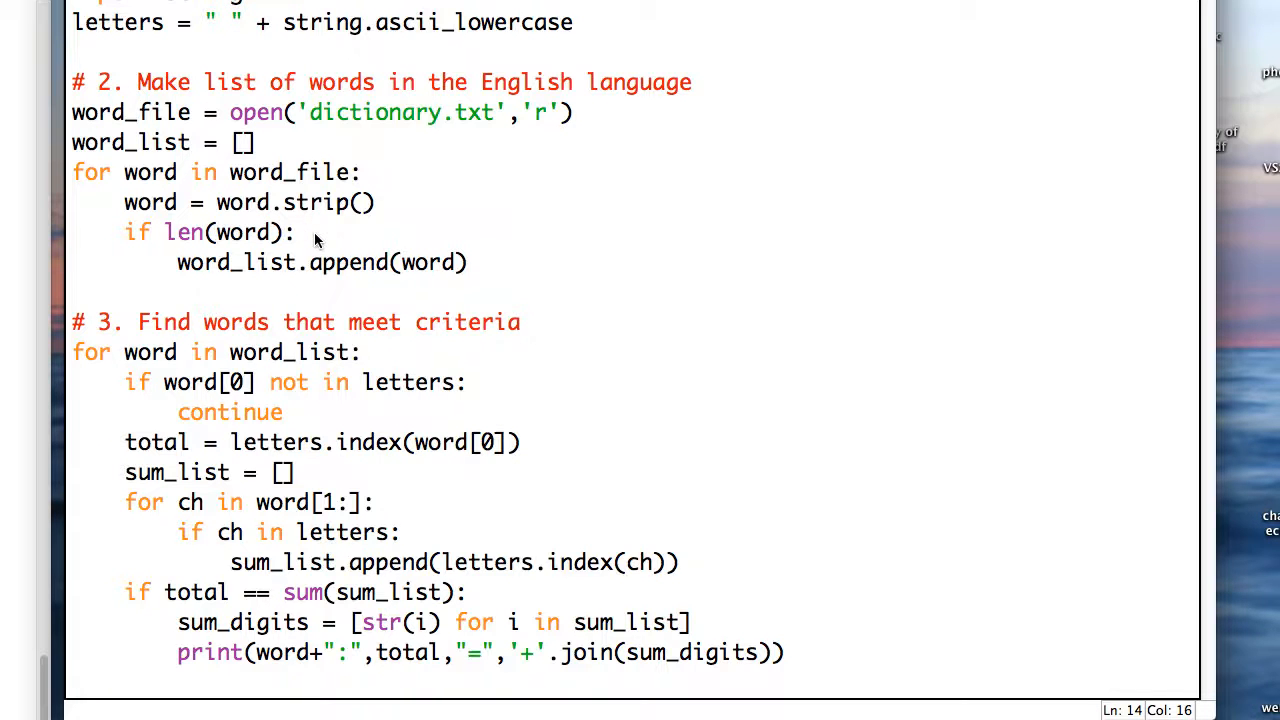
text(<3)
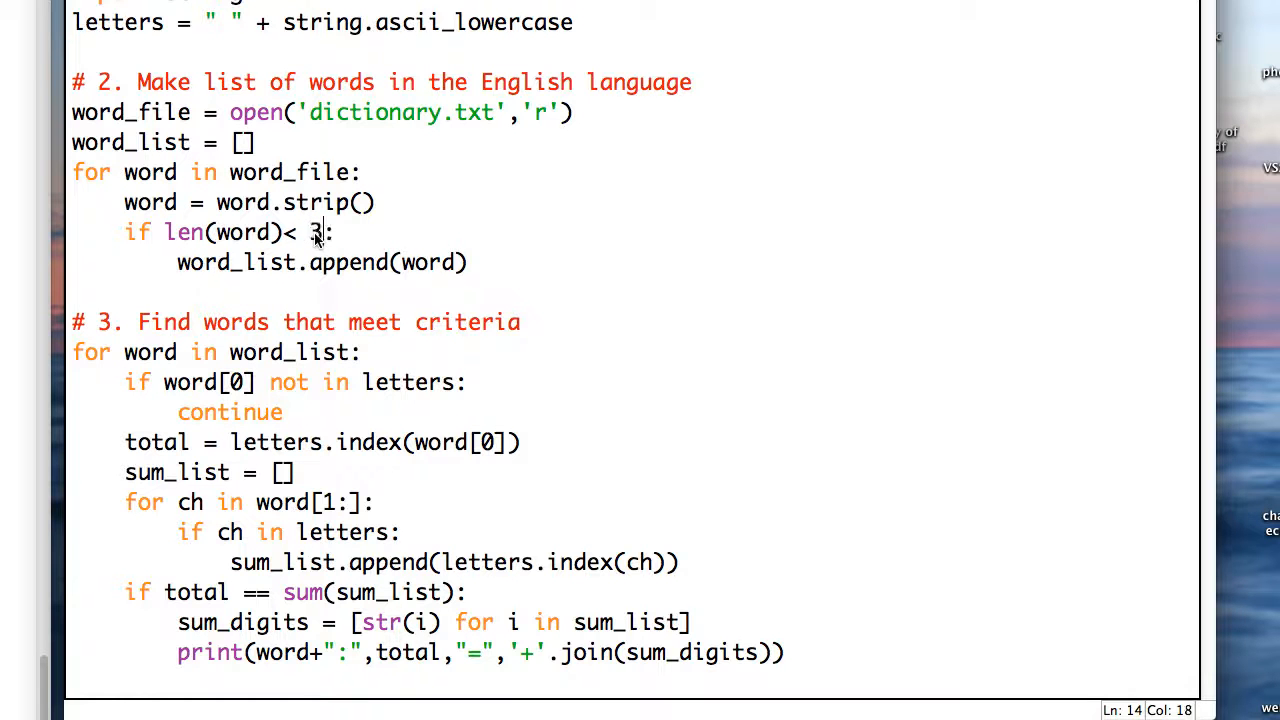
text(or)
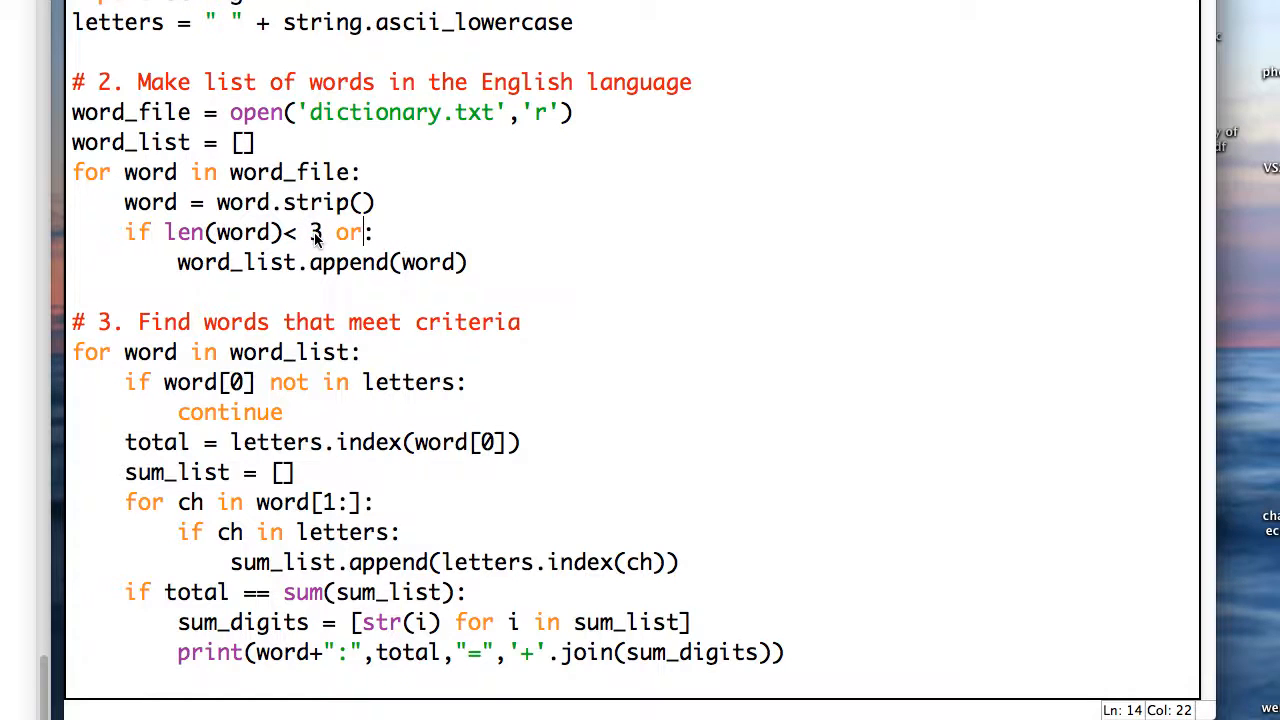
text(word[)
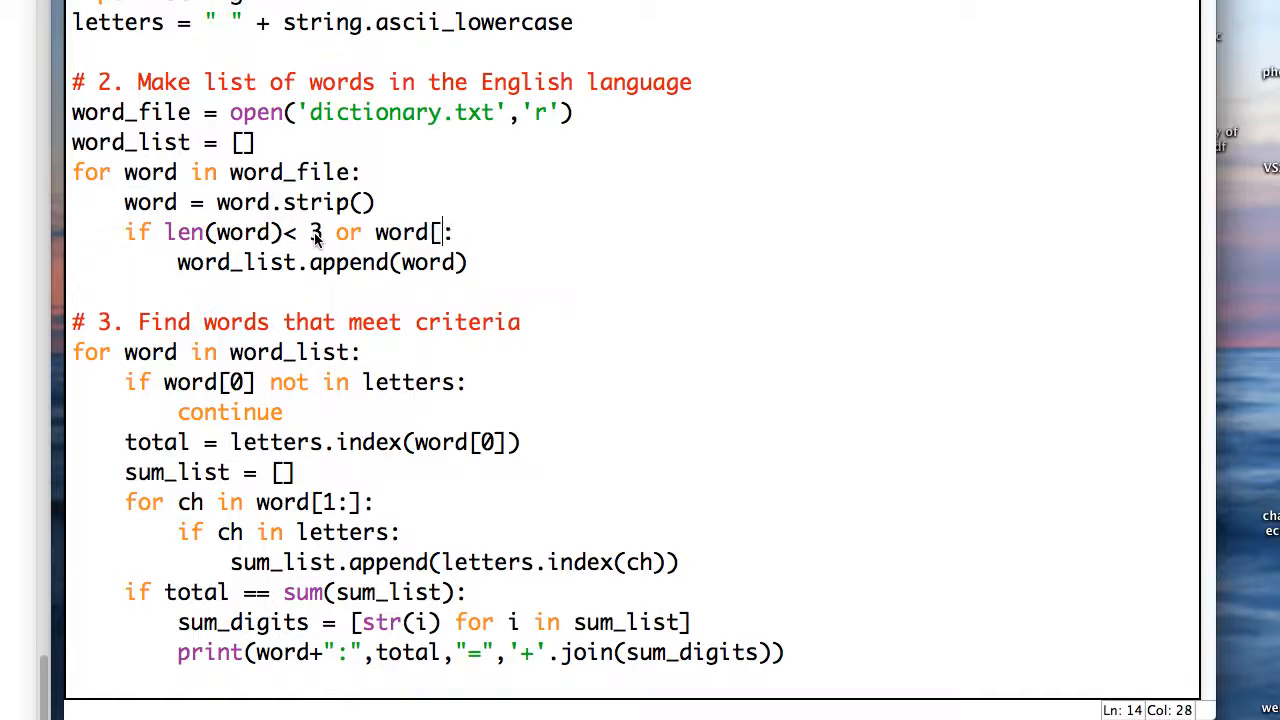
text(0] not in l)
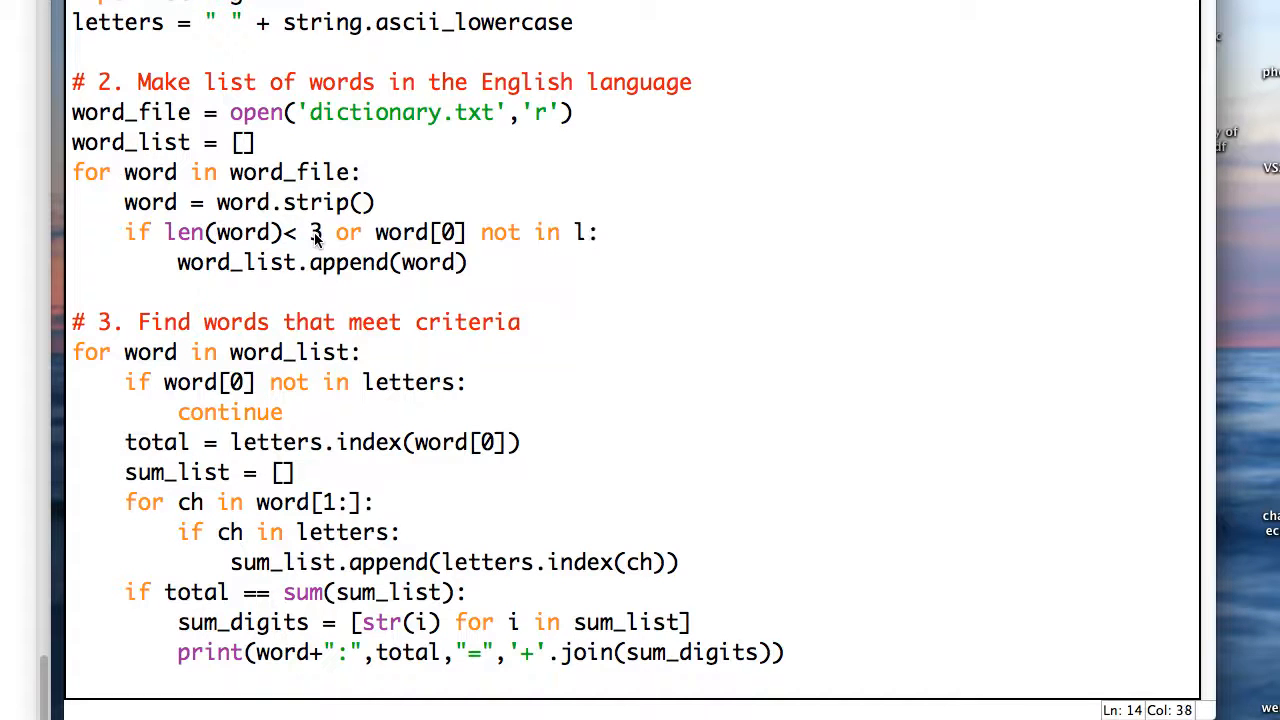
text(etters:)
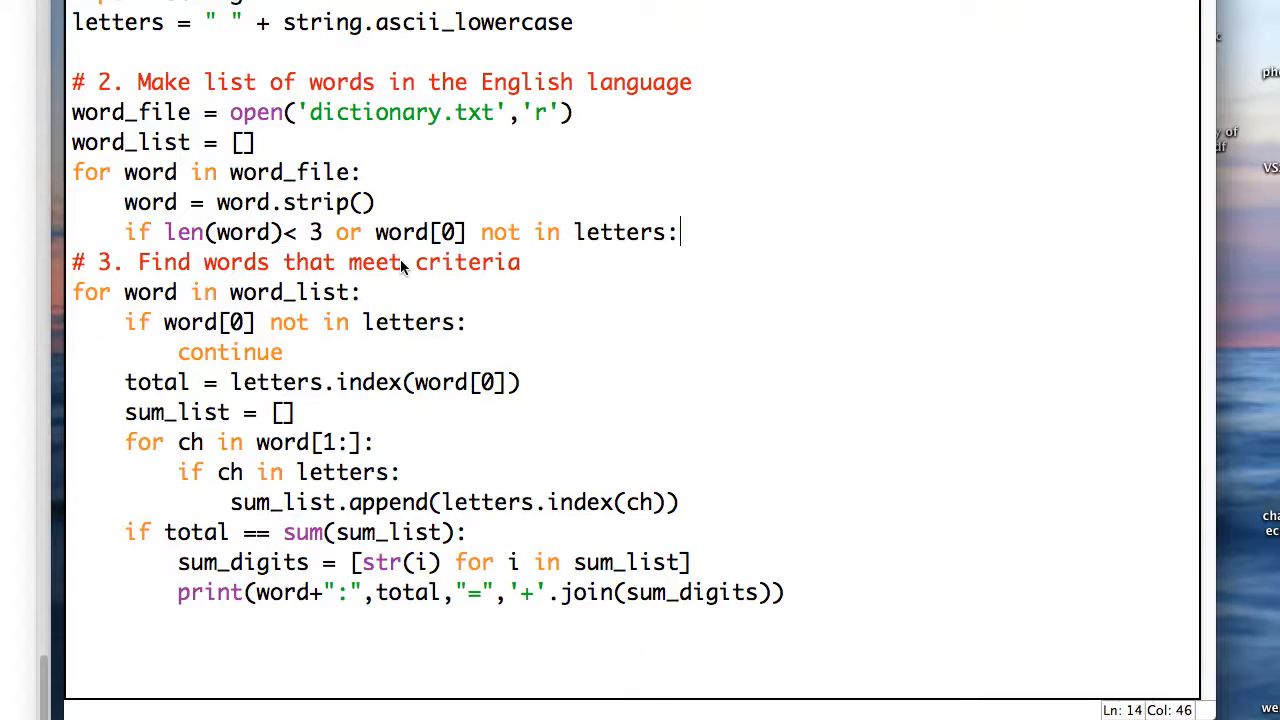
text(contine)
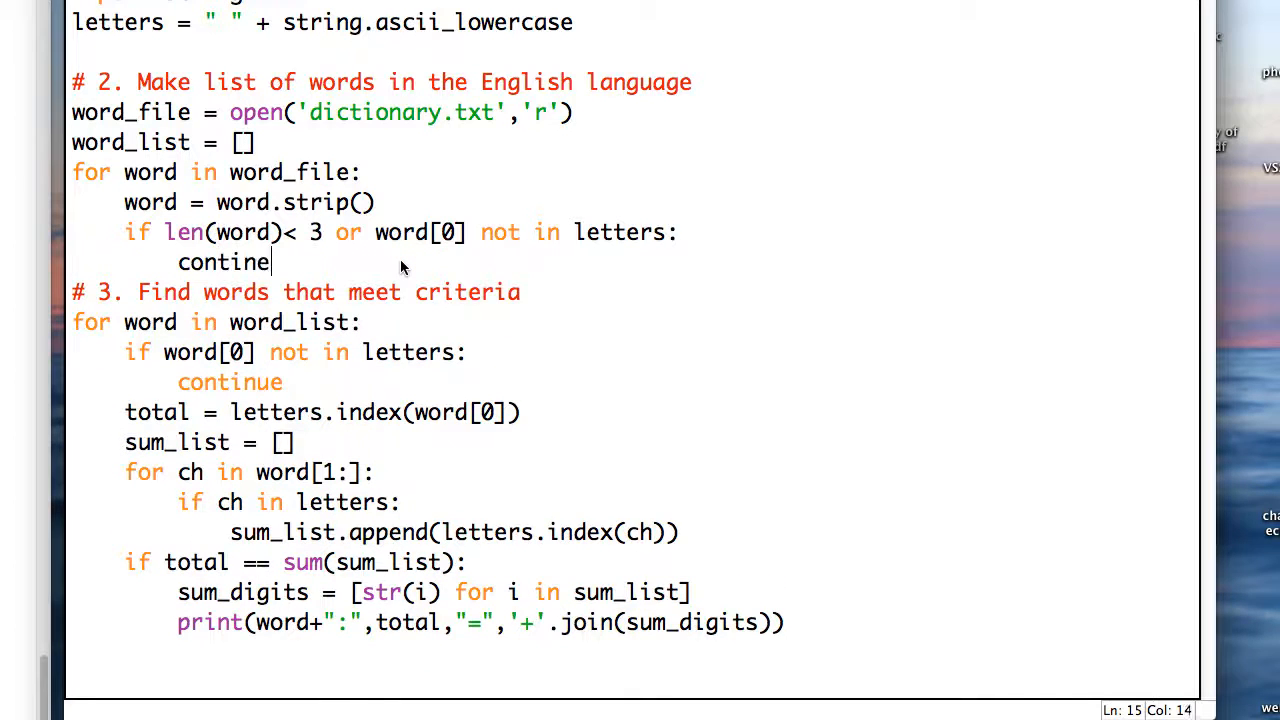
text(ue)
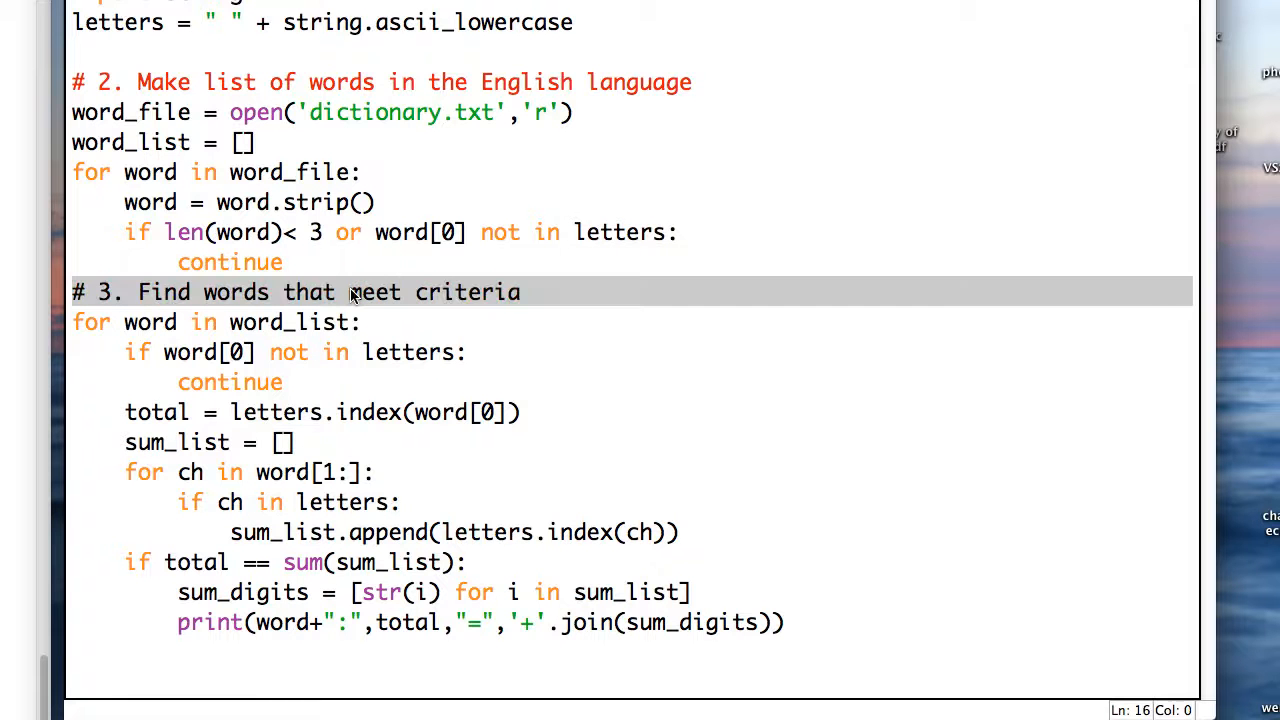
click(330, 322)
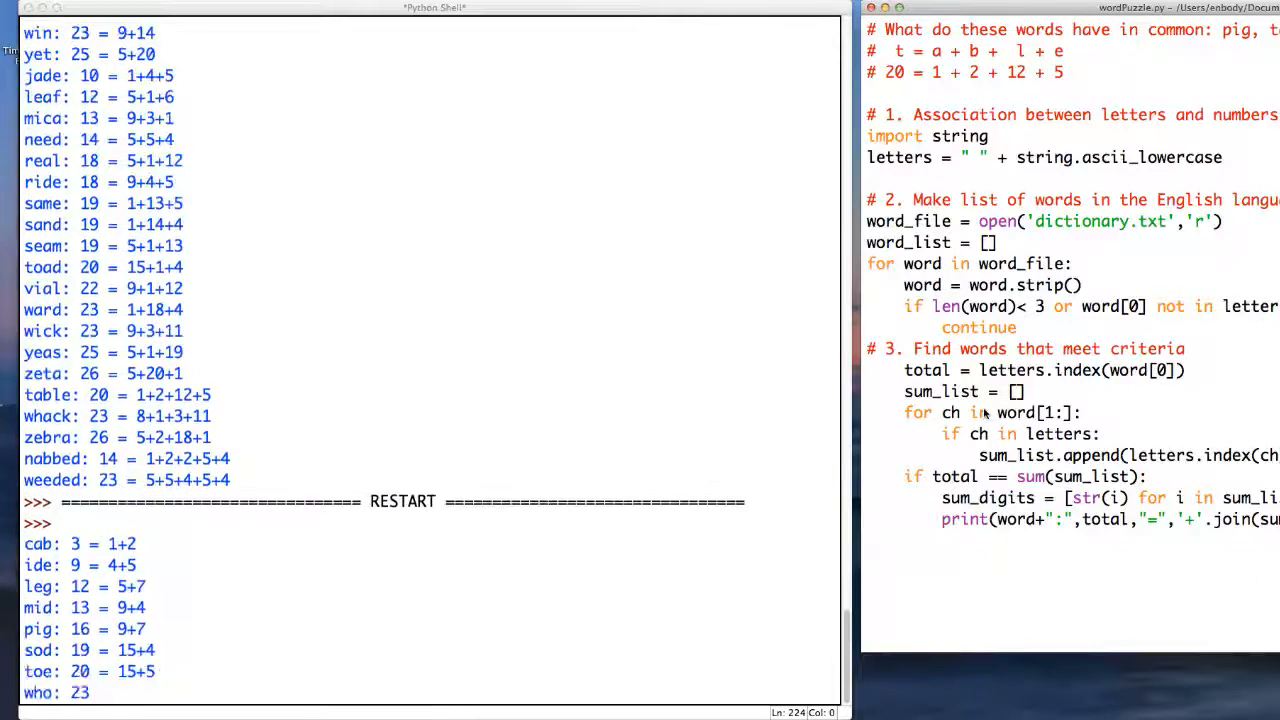
- Scroll the rerun output from cab down to table, whack and zebra
scroll(down, 3)
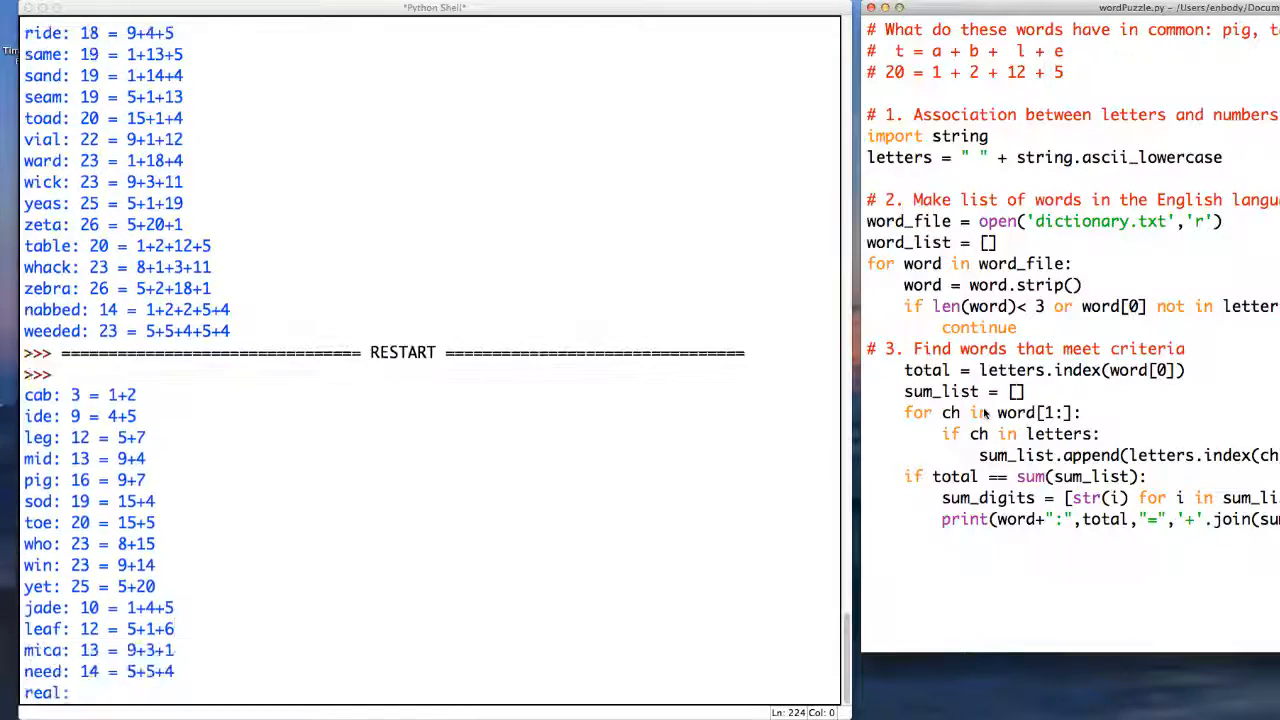
scroll(down, 3)
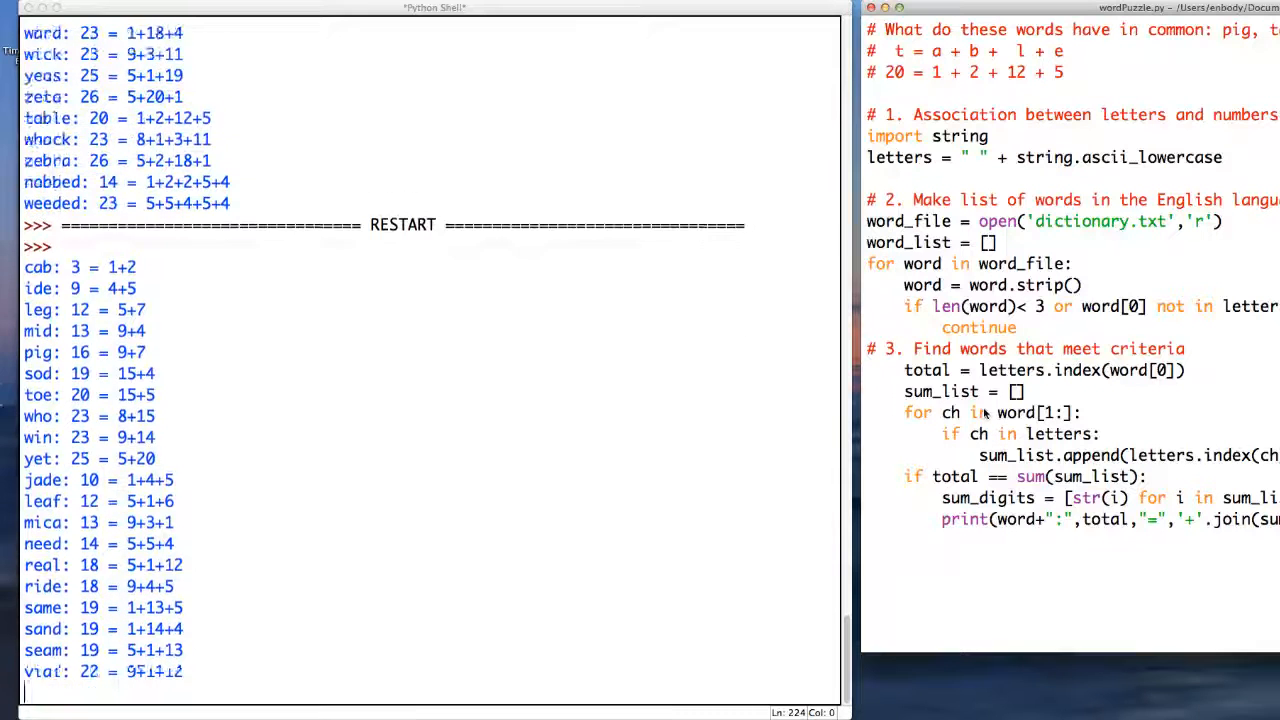
scroll(down, 3)
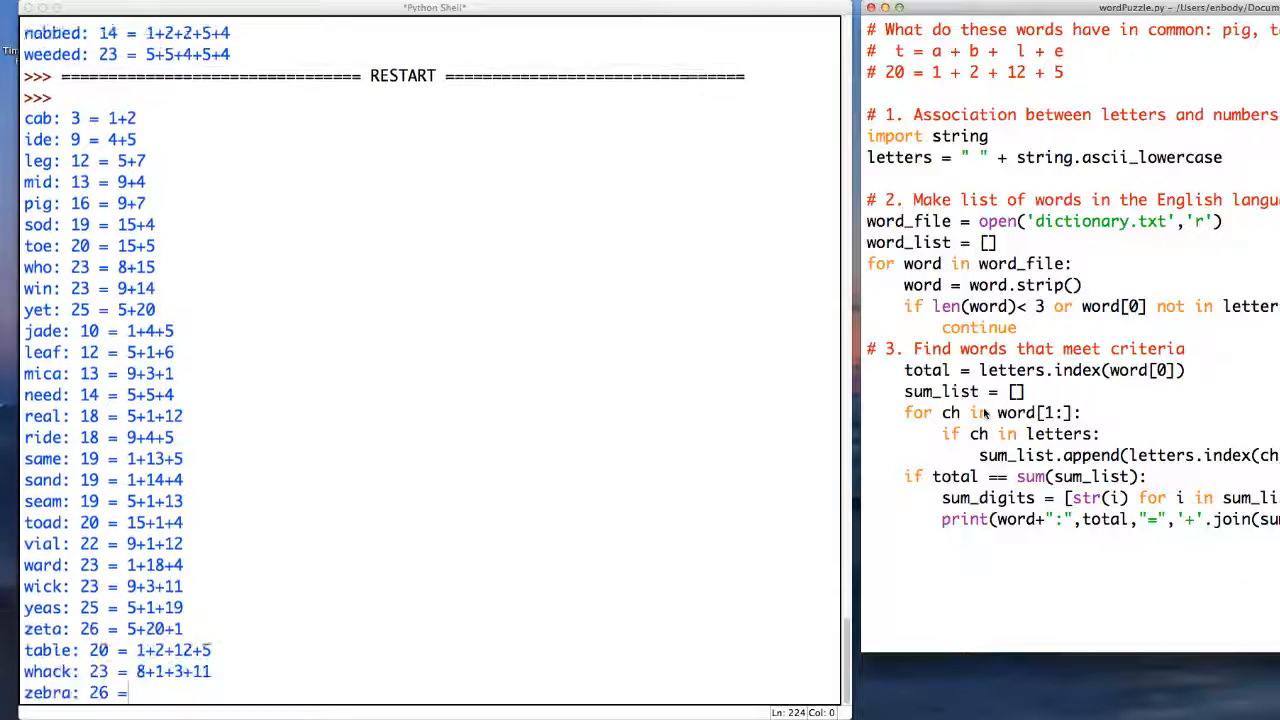